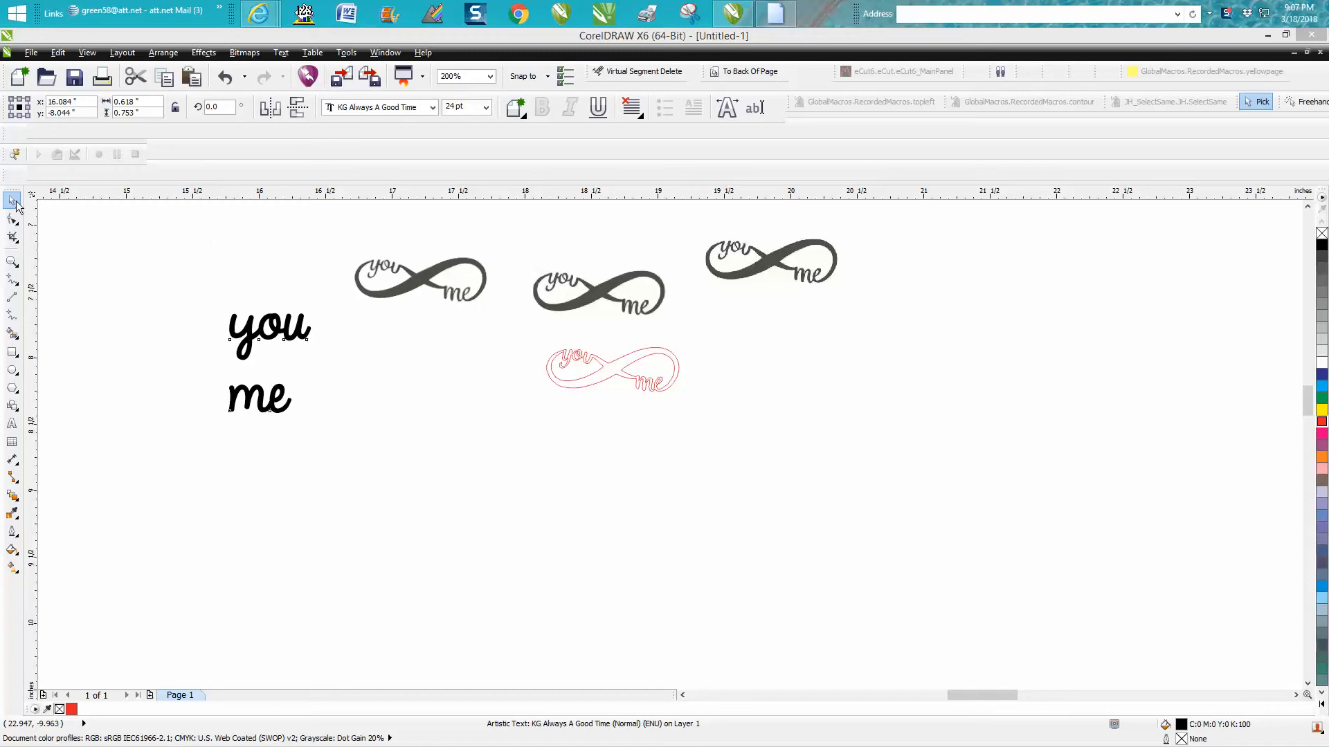
- Select the red infinity outline and zoom in close on its lettering
{"action": "left_click", "coordinate": [612, 368]}
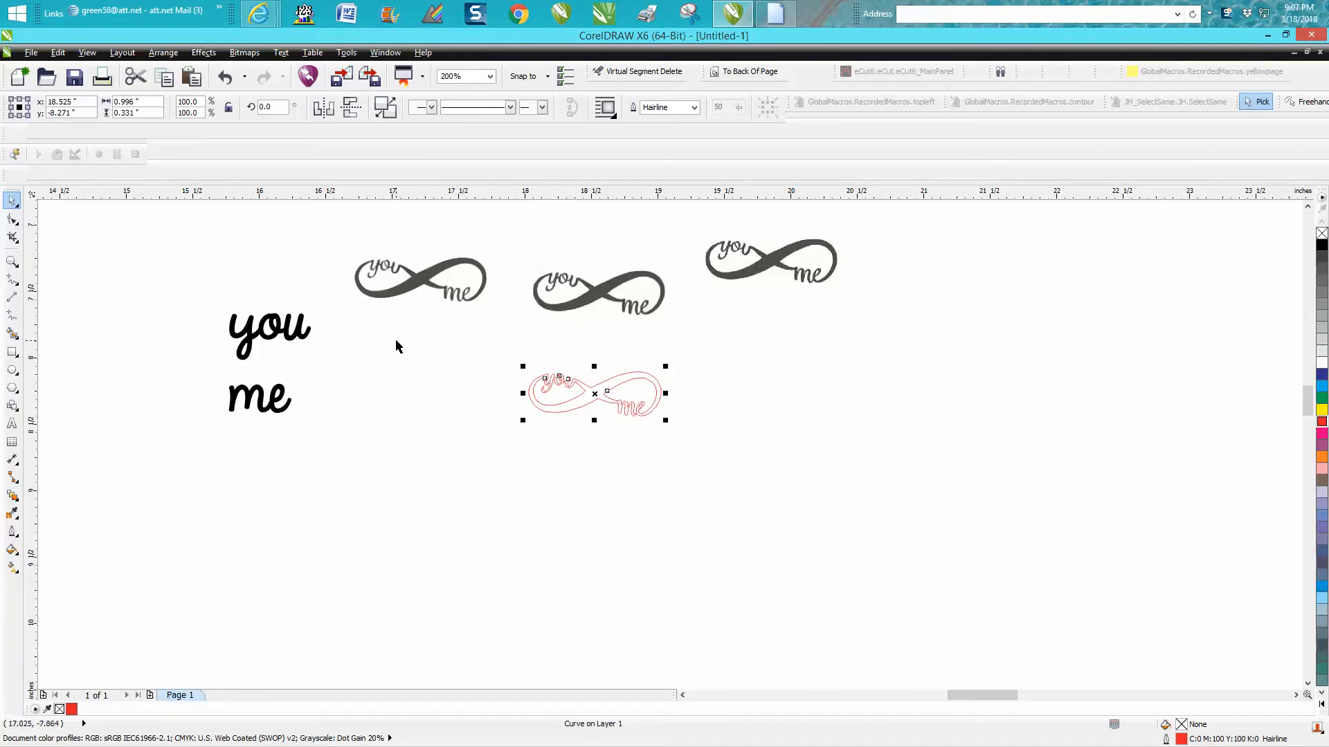
{"action": "mouse_move", "coordinate": [92, 287]}
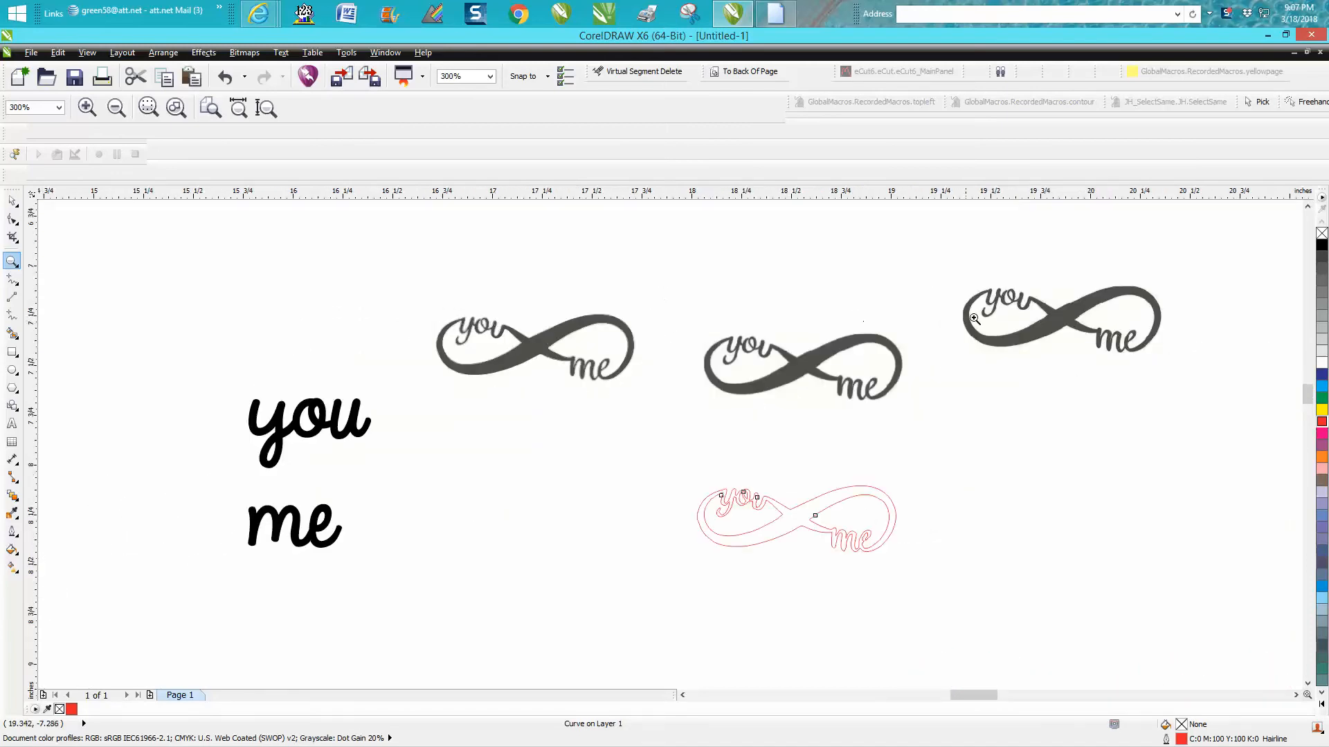
{"action": "left_click", "coordinate": [975, 320]}
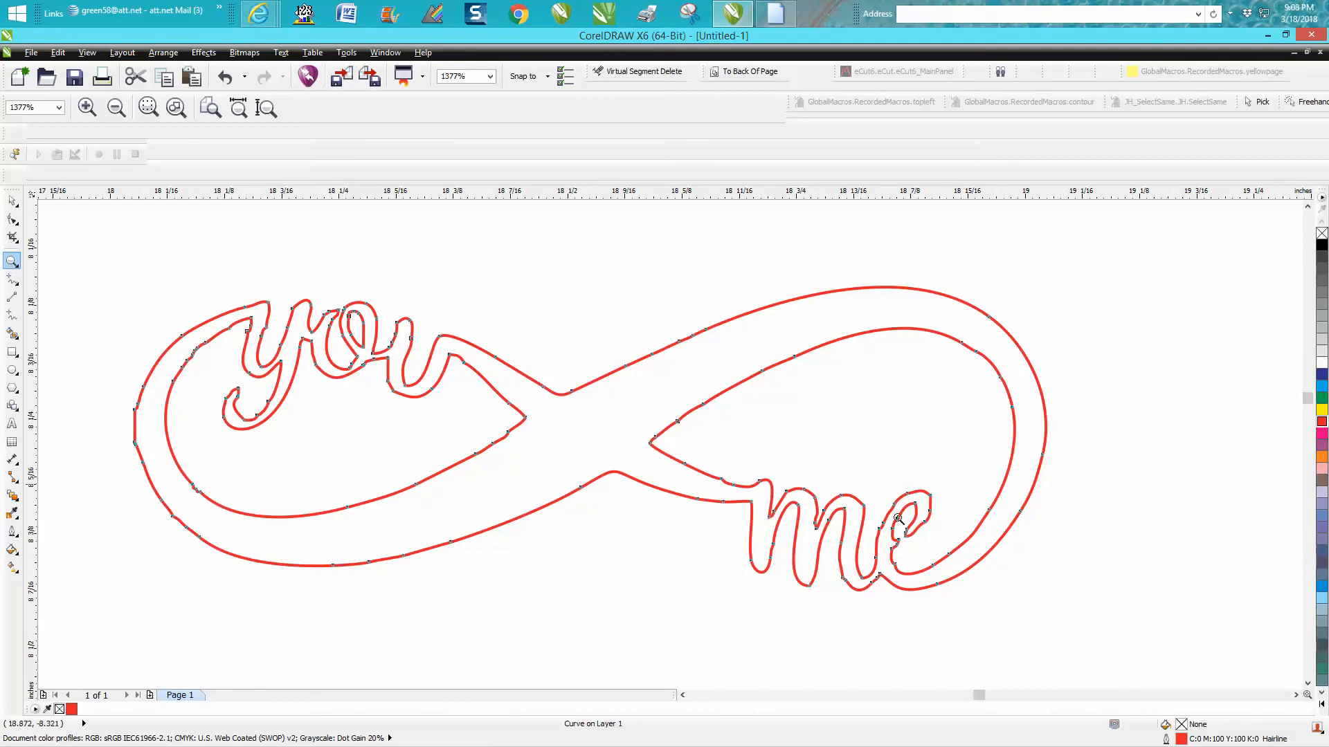
{"action": "mouse_move", "coordinate": [737, 517]}
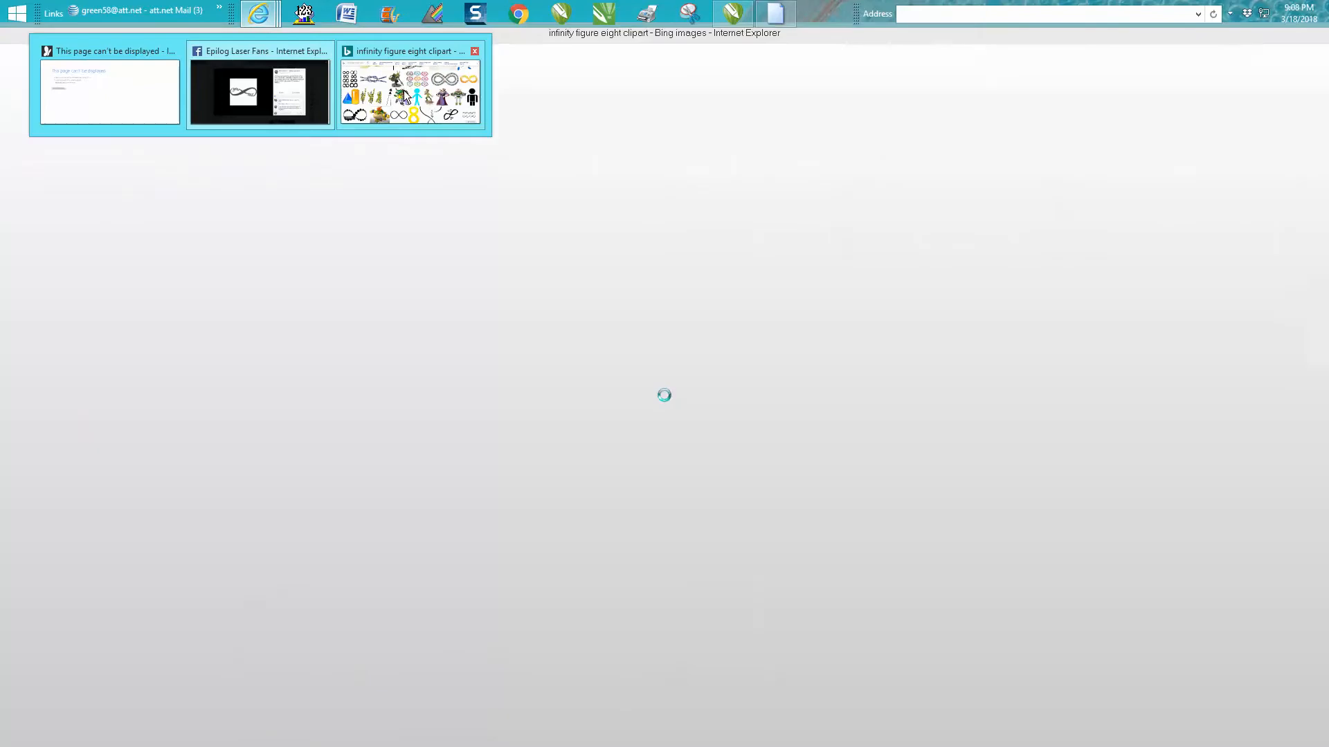
{"action": "left_click", "coordinate": [409, 88]}
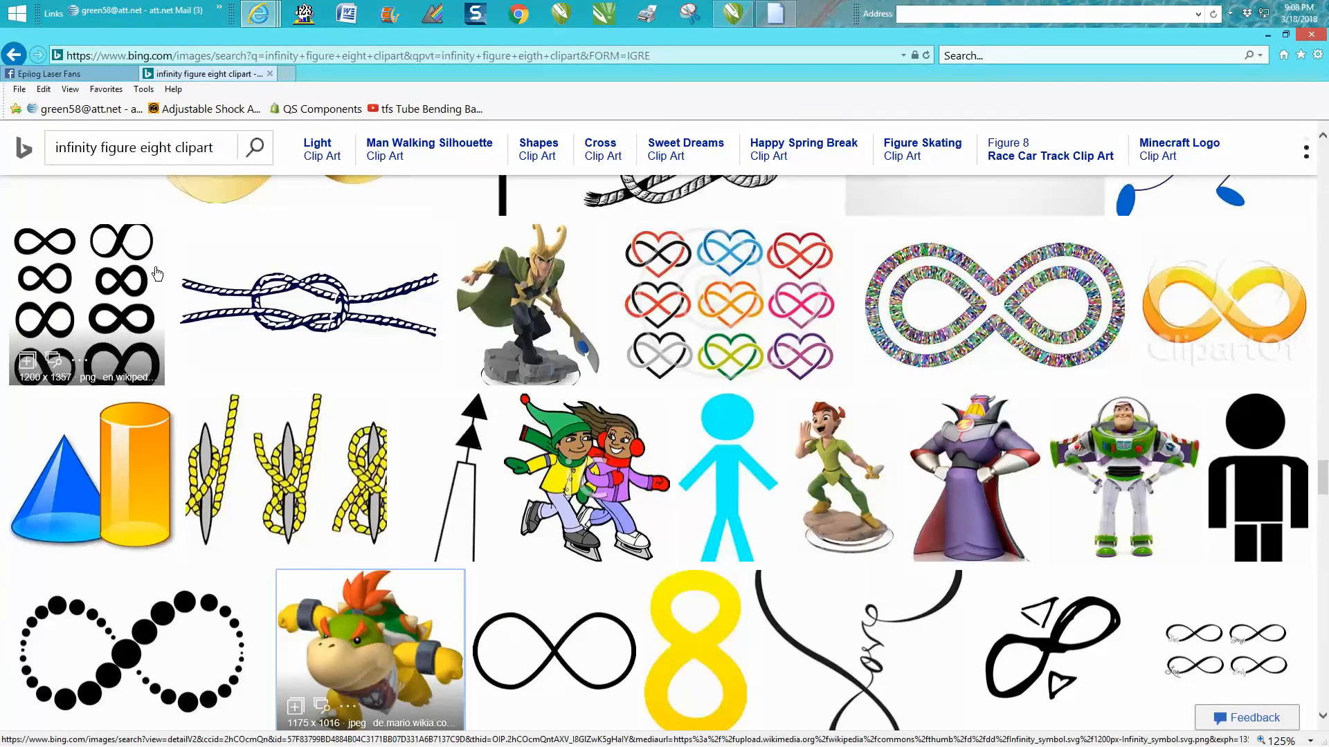
{"action": "scroll", "scroll_direction": "down", "scroll_amount": 3}
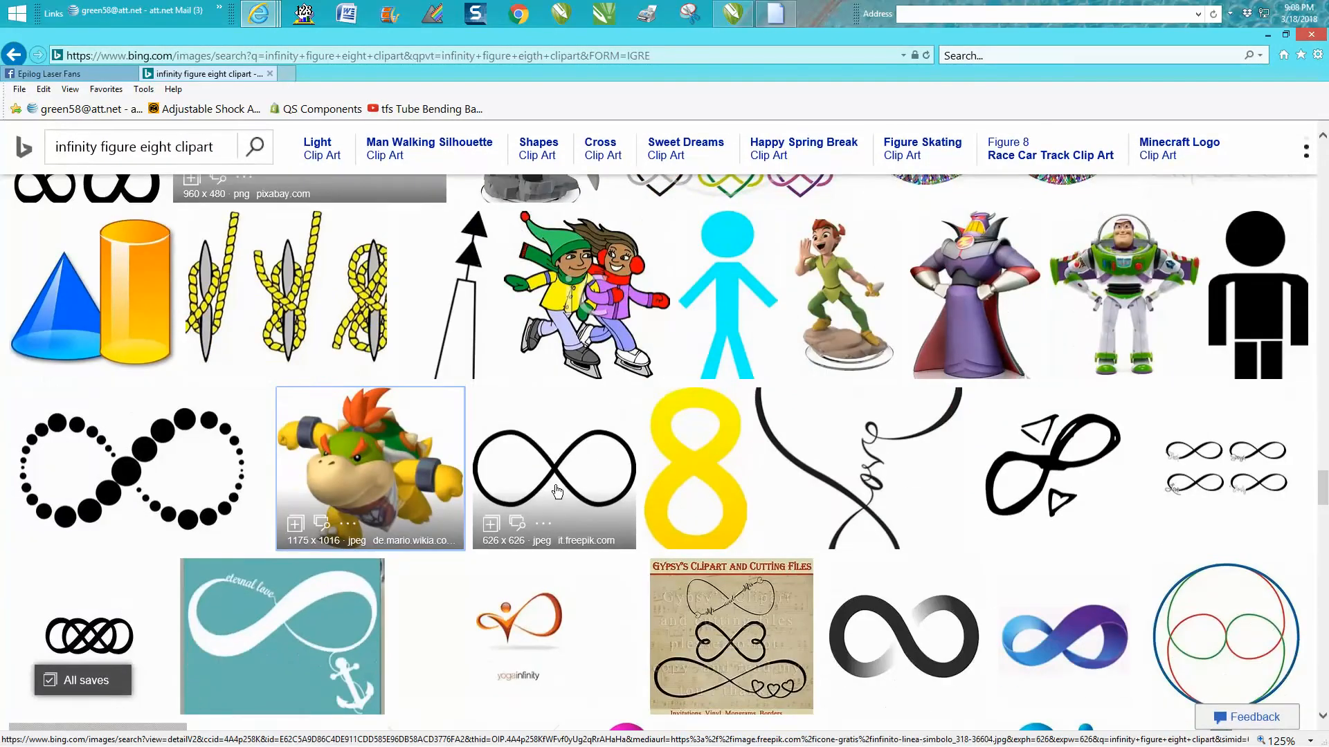
{"action": "scroll", "scroll_direction": "down", "scroll_amount": 3}
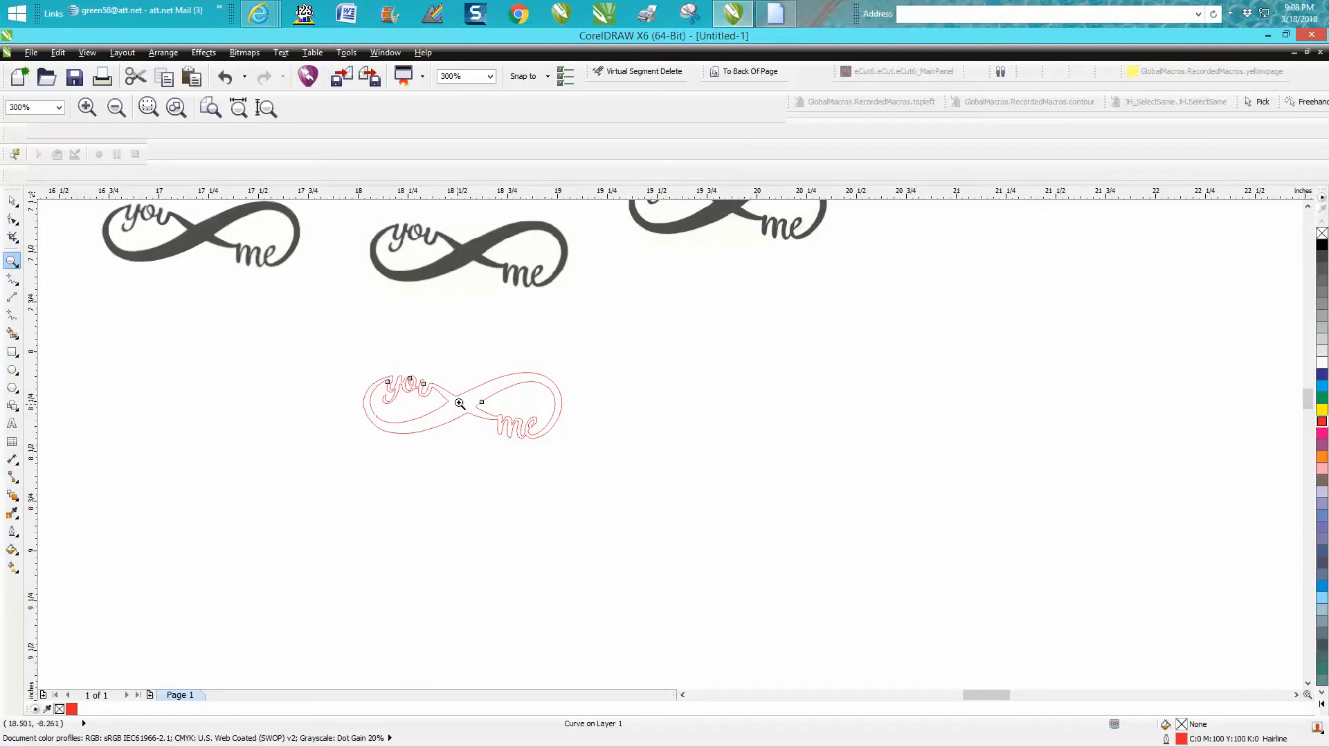
{"action": "mouse_move", "coordinate": [226, 384]}
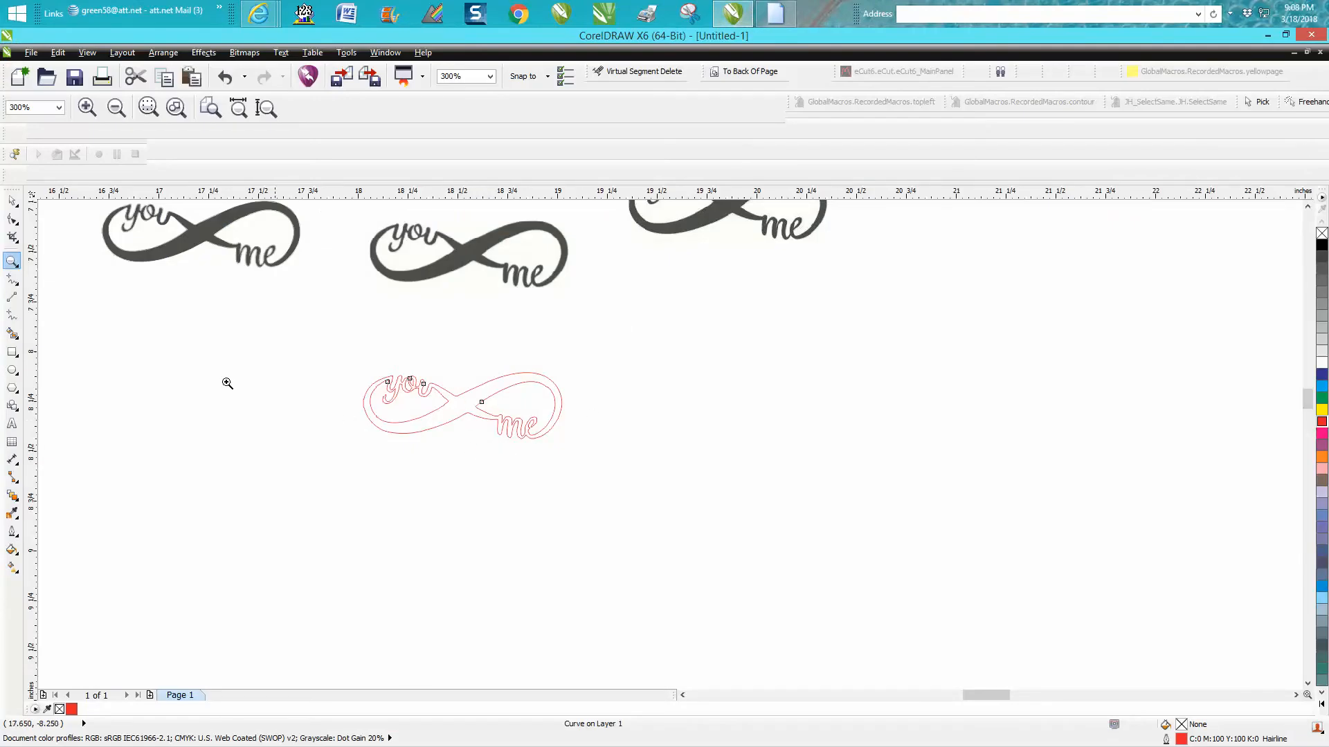
{"action": "mouse_move", "coordinate": [367, 372]}
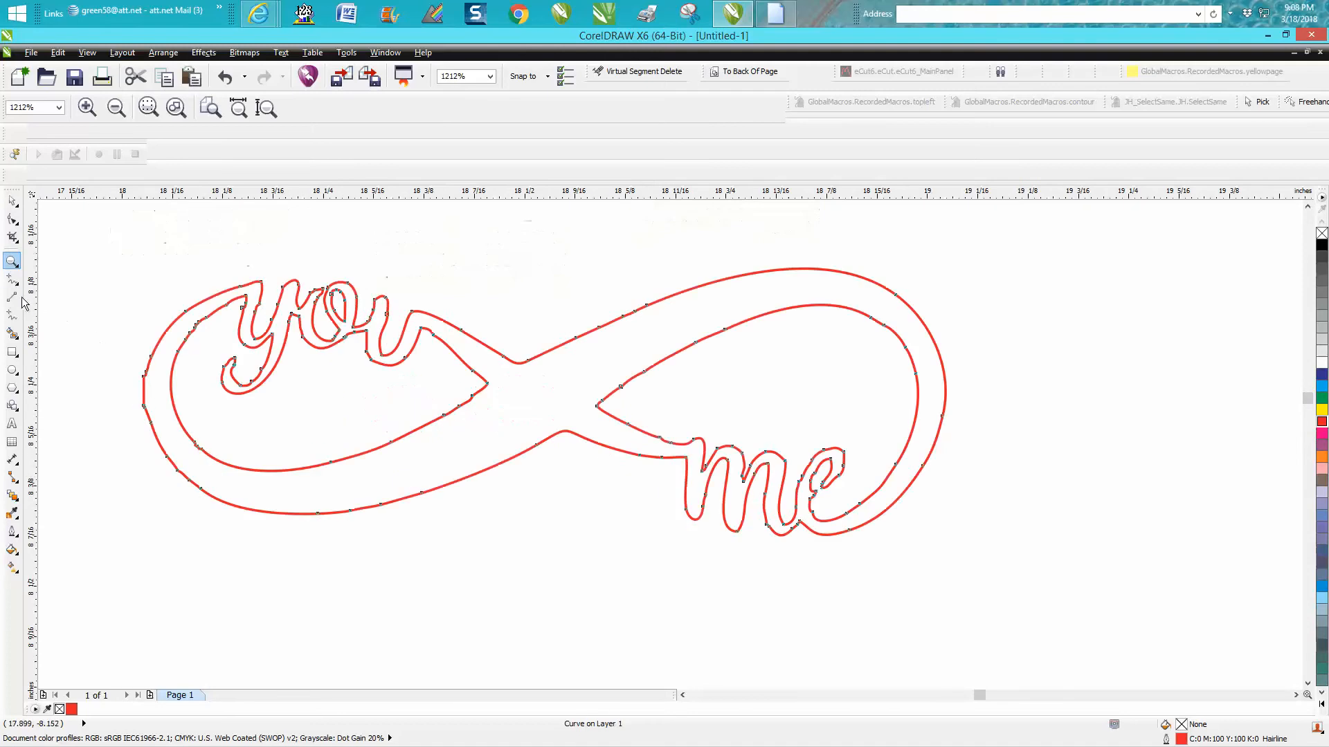
- Draw short freehand cut strokes across the outline at each letter junction
{"action": "left_click", "coordinate": [13, 280]}
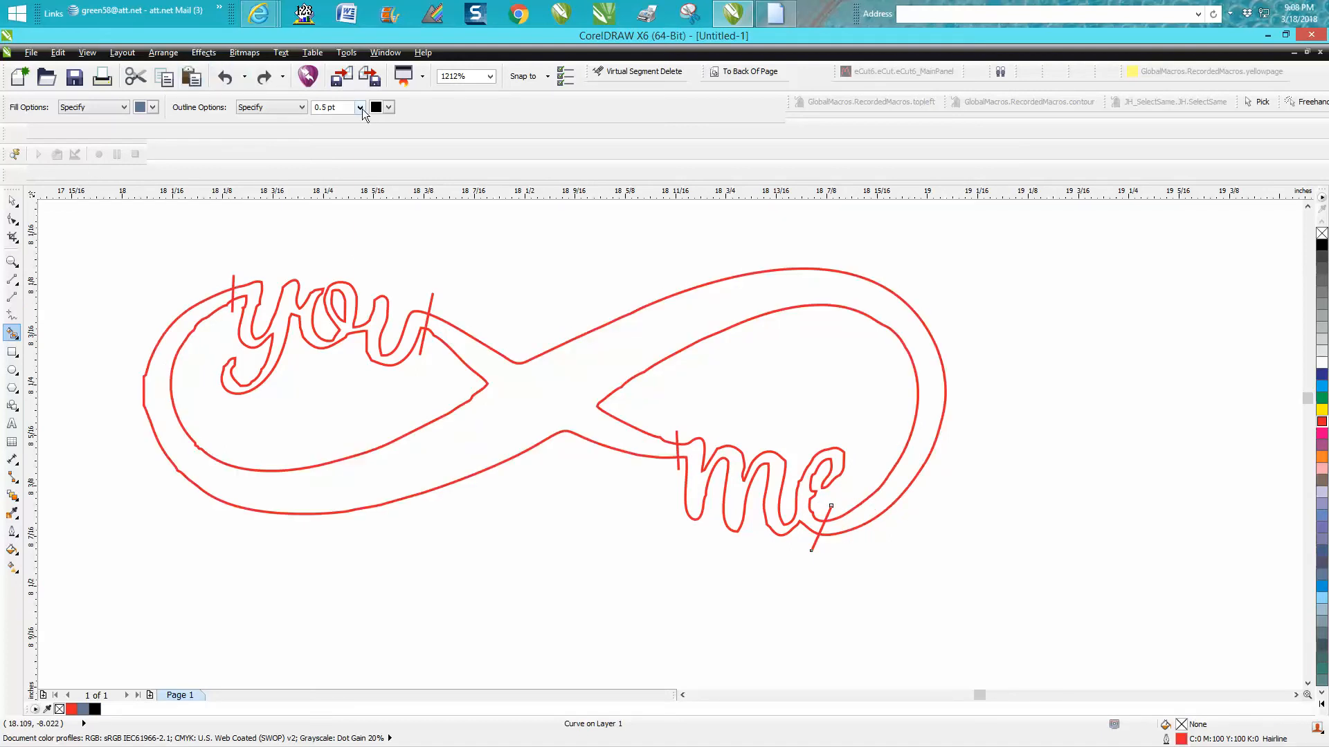
- Set outline width to Hairline and Smart Fill the loop region into a new letter-free shape
{"action": "left_click", "coordinate": [360, 106]}
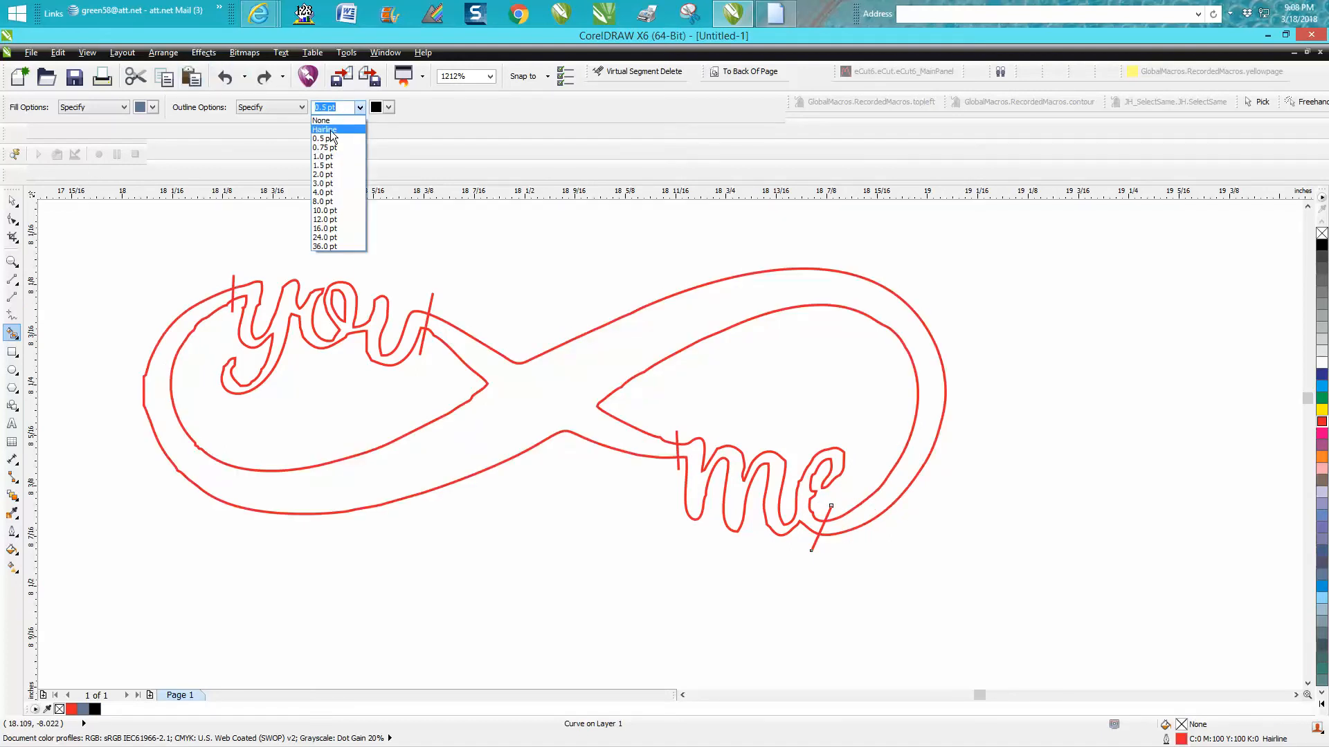
{"action": "left_click", "coordinate": [324, 128]}
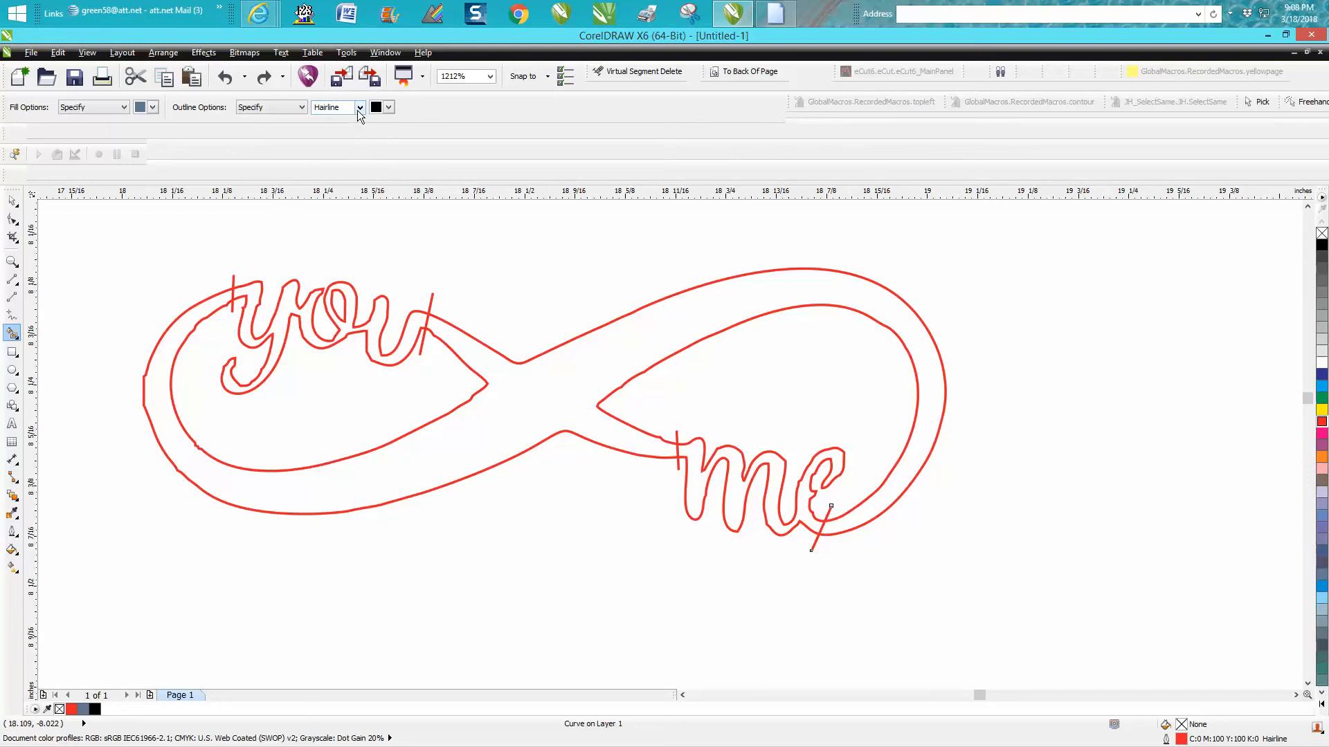
{"action": "left_click", "coordinate": [360, 107]}
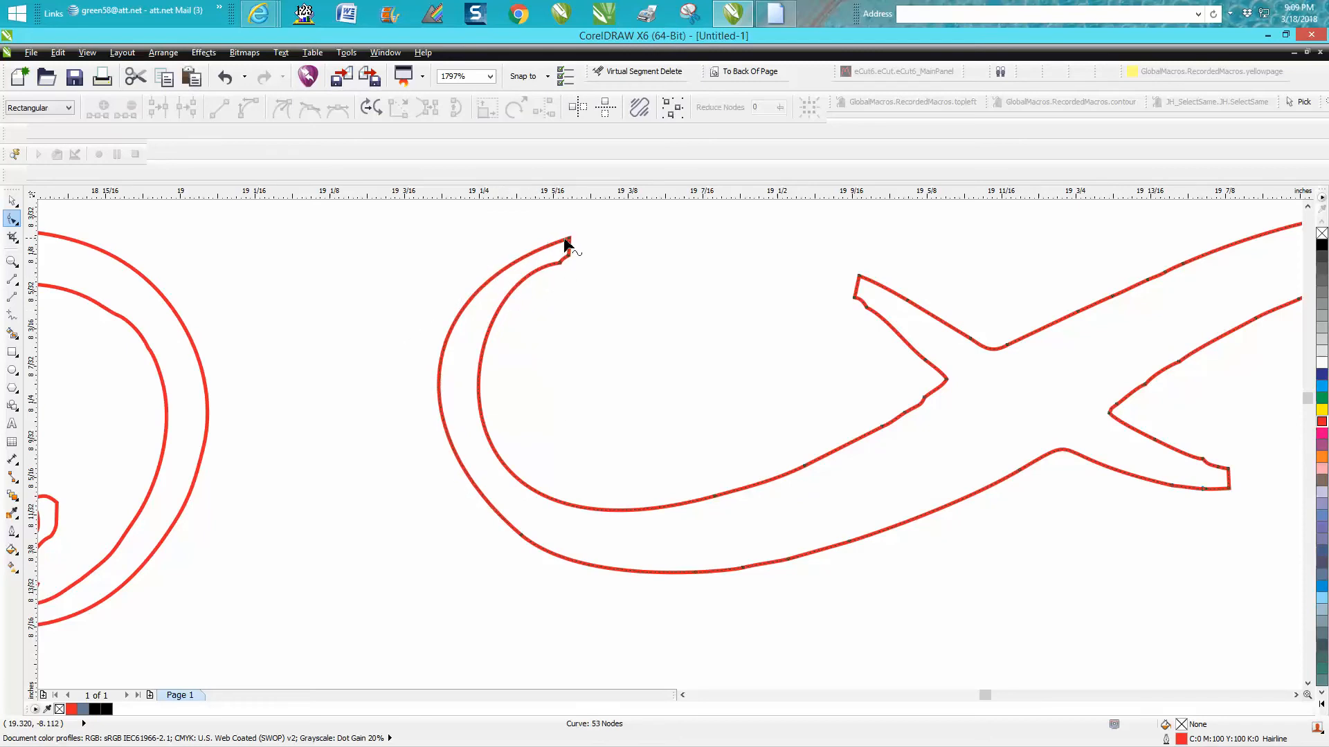
- Delete the redundant nodes near the crossing, leaving about 40 on the loop
{"action": "left_click", "coordinate": [567, 239]}
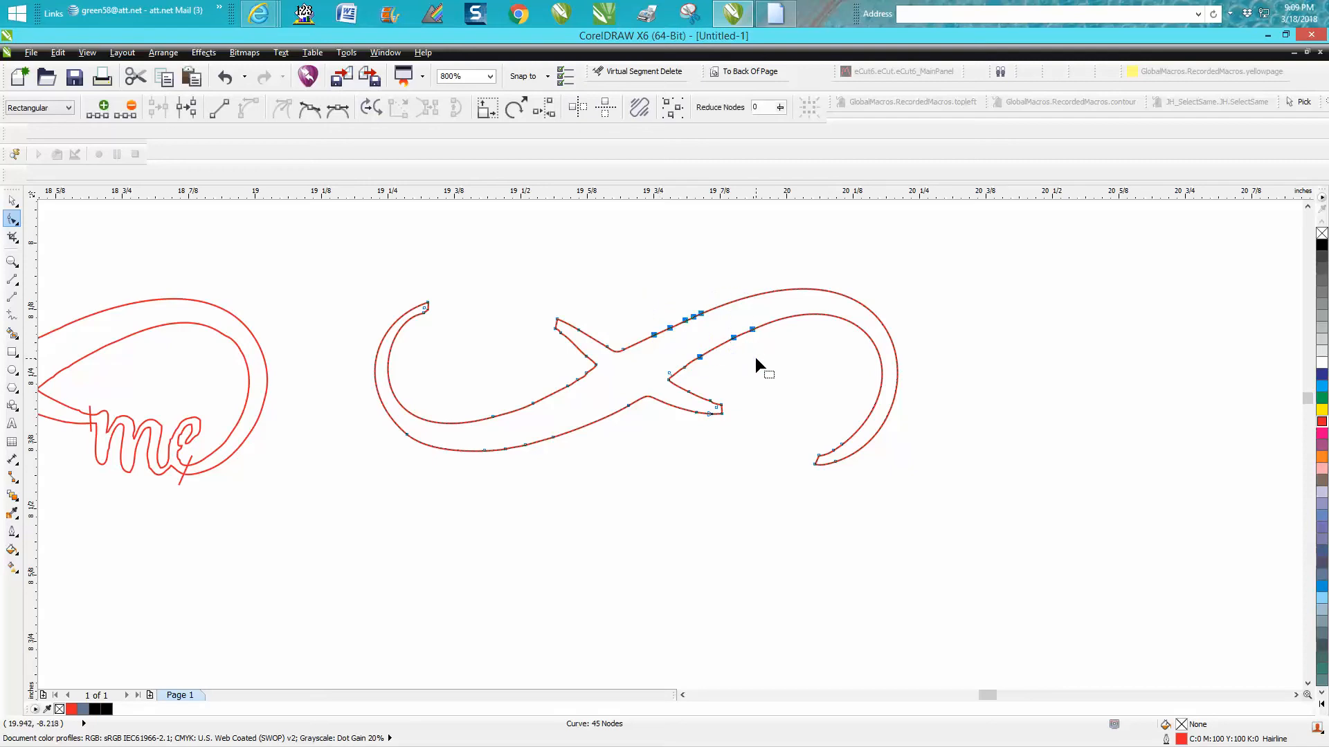
{"action": "left_click", "coordinate": [224, 76]}
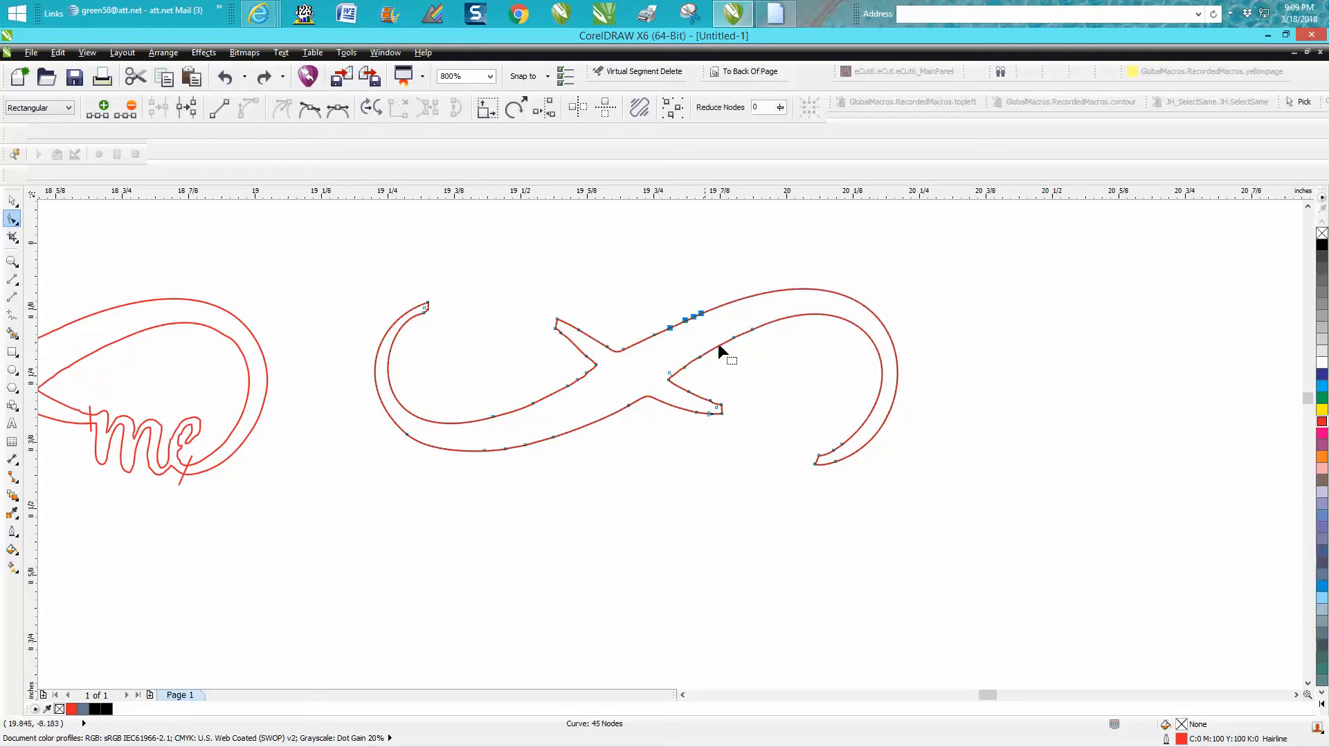
{"action": "left_click", "coordinate": [225, 76]}
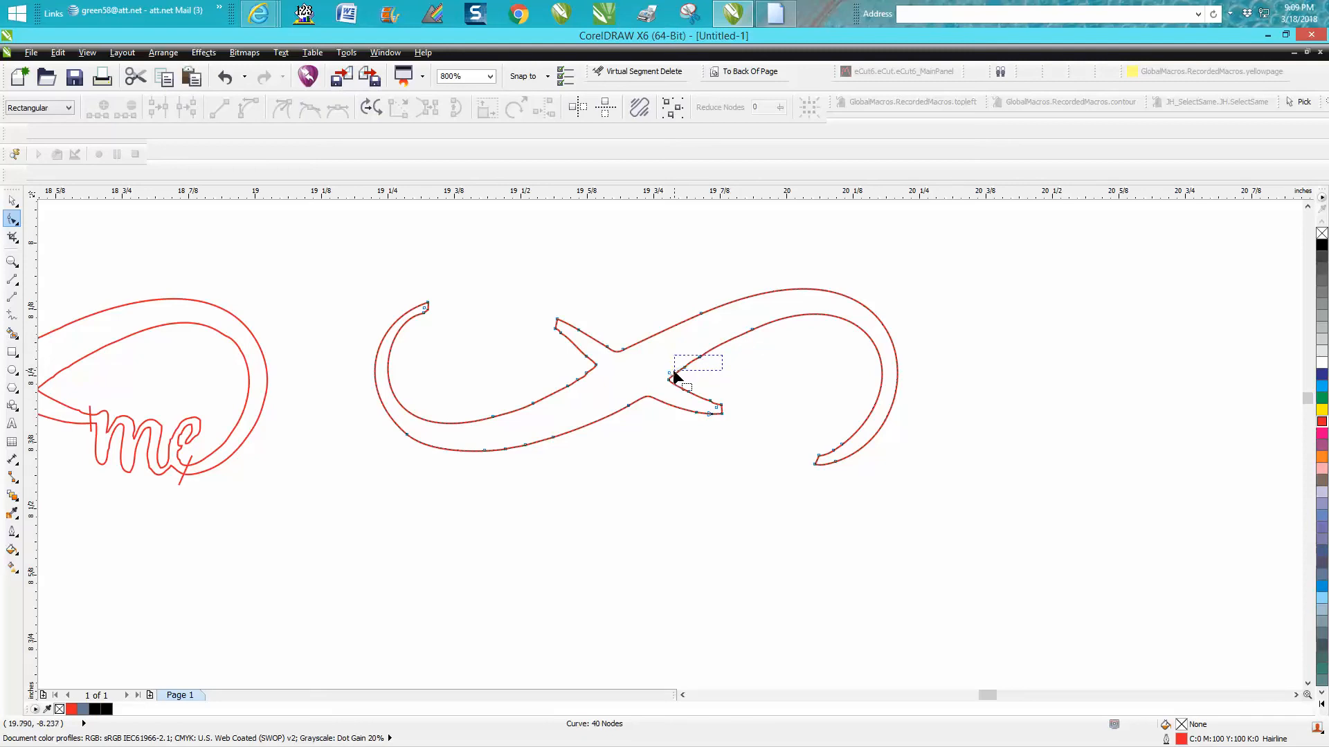
{"action": "left_click", "coordinate": [678, 376]}
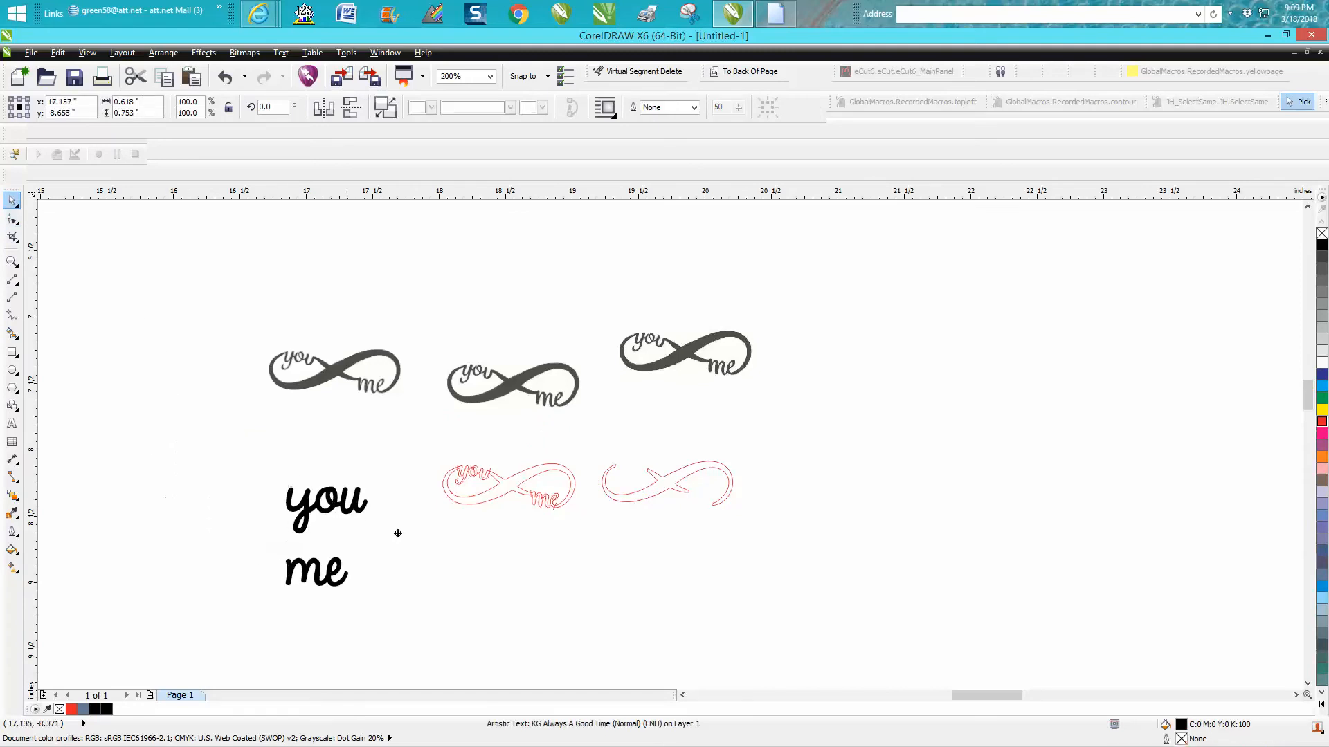
- Select the 'you' and 'me' script text and convert 'you' to curves
{"action": "left_click_drag", "start_coordinate": [326, 535], "coordinate": [803, 487]}
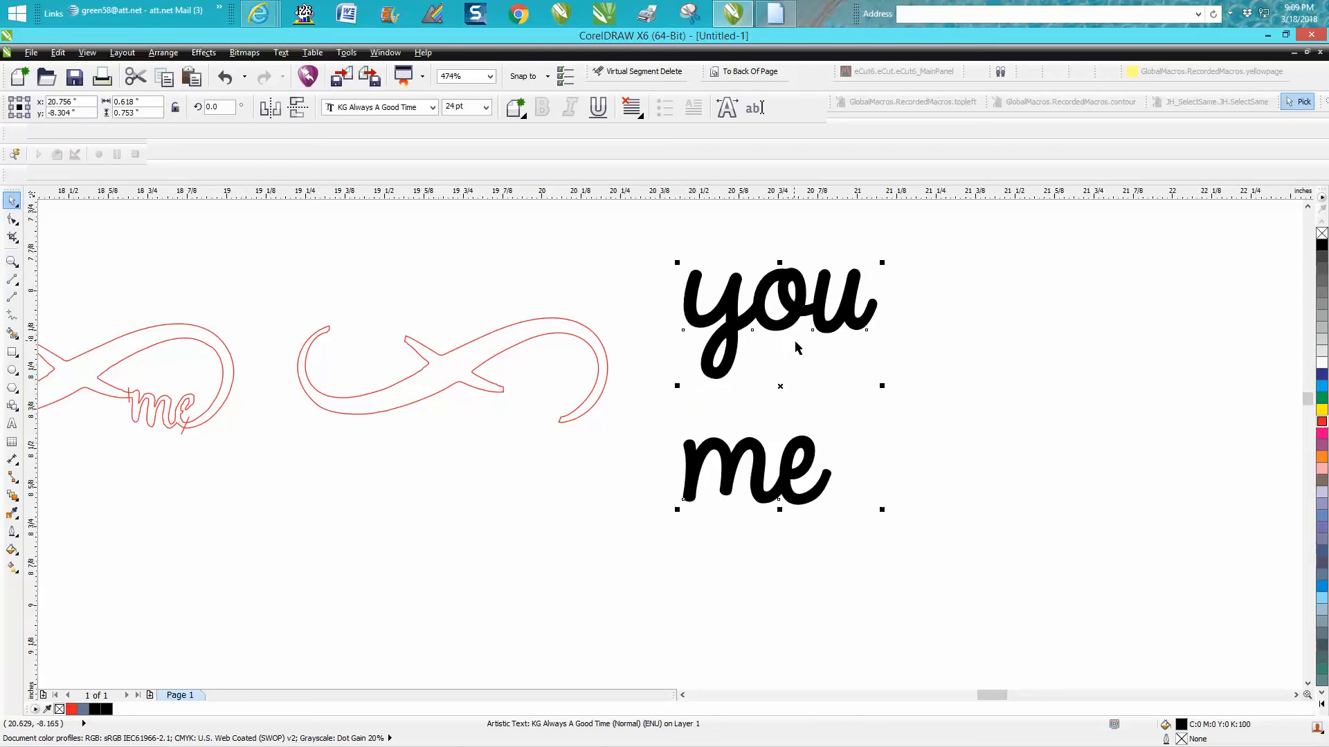
{"action": "mouse_move", "coordinate": [779, 379]}
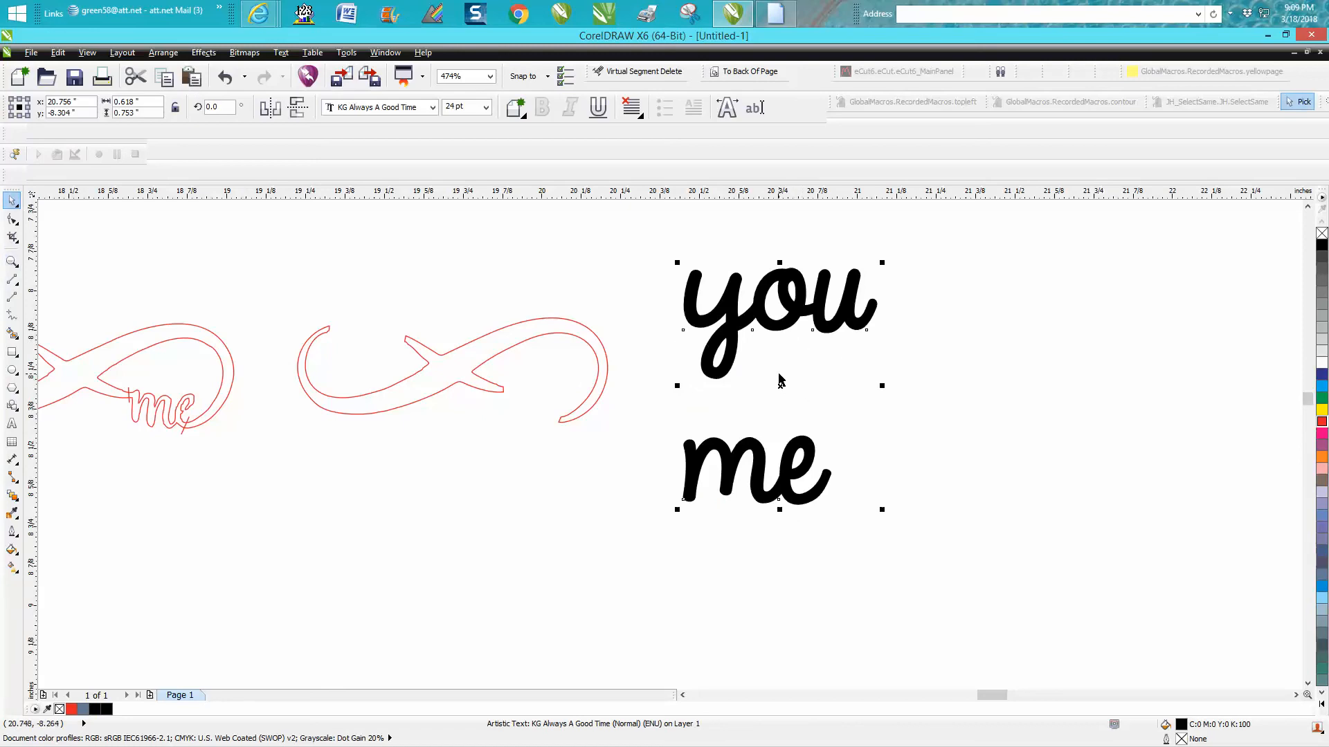
{"action": "left_click", "coordinate": [777, 318]}
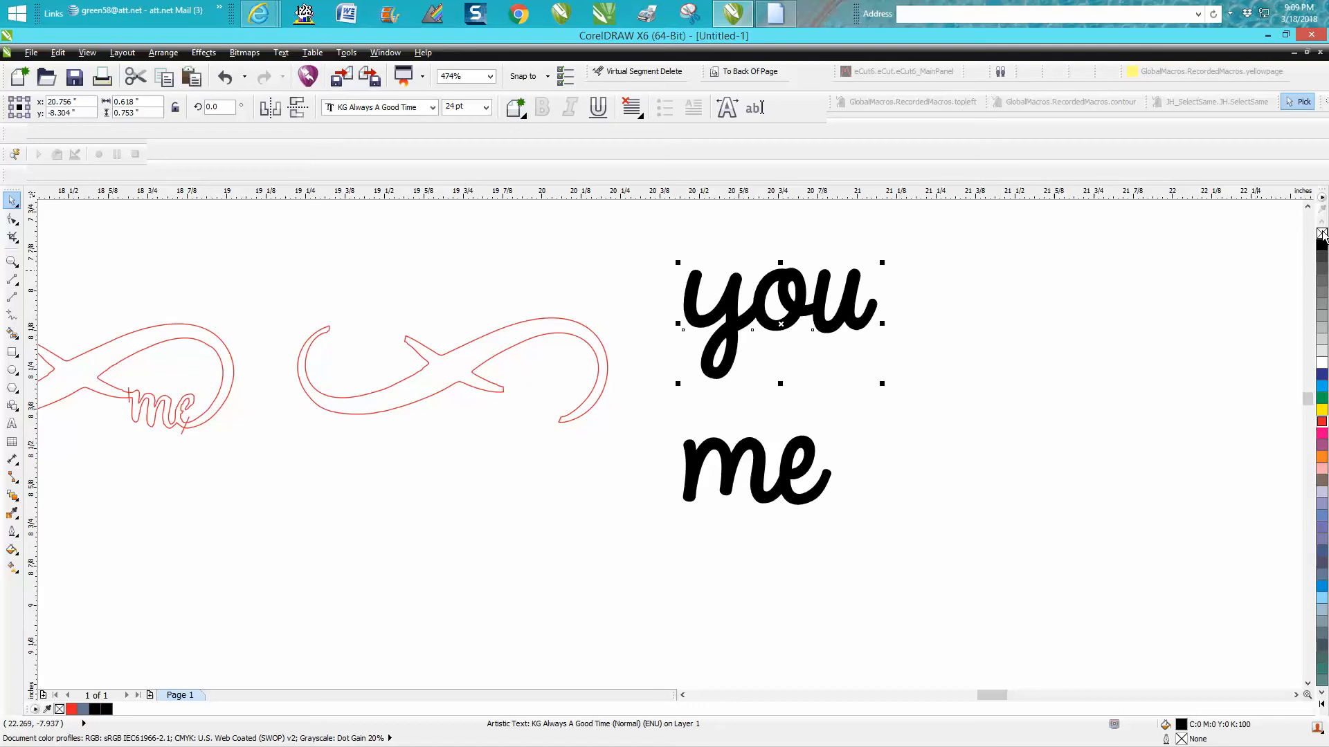
{"action": "key", "text": "Delete"}
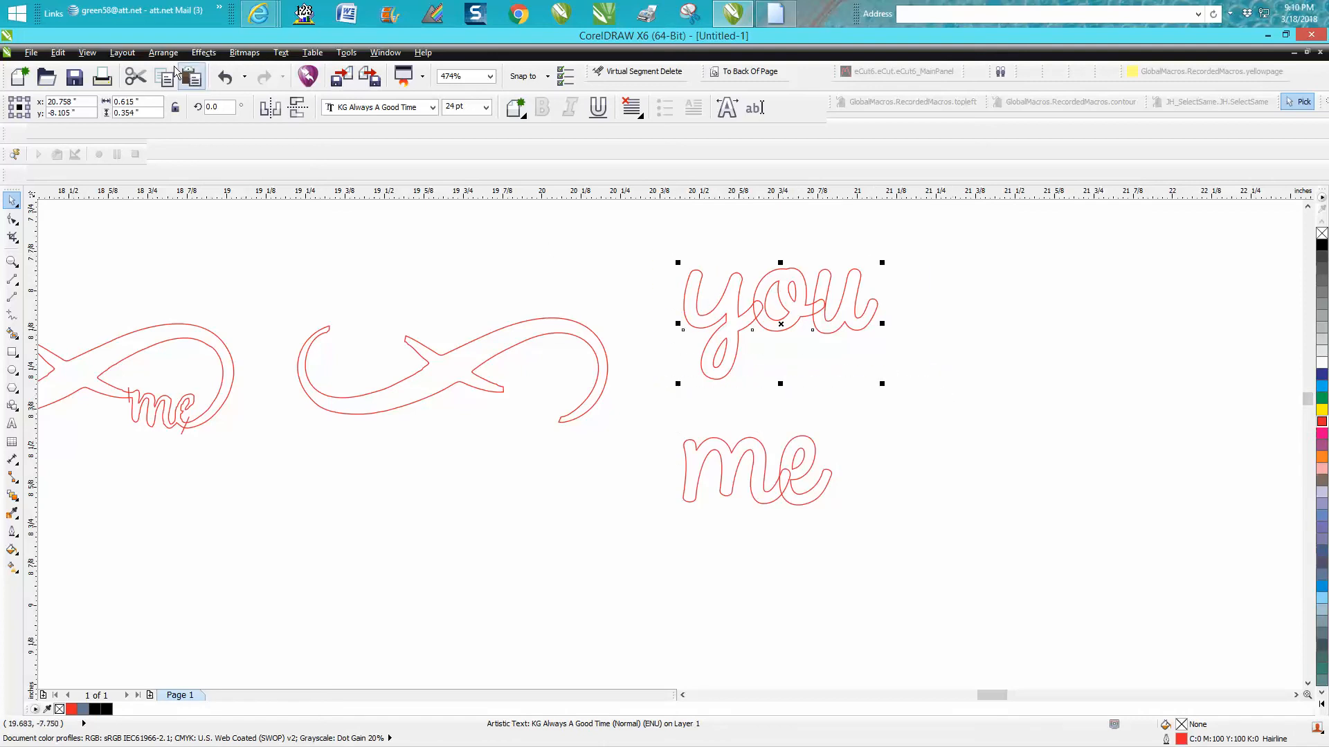
{"action": "left_click", "coordinate": [163, 52]}
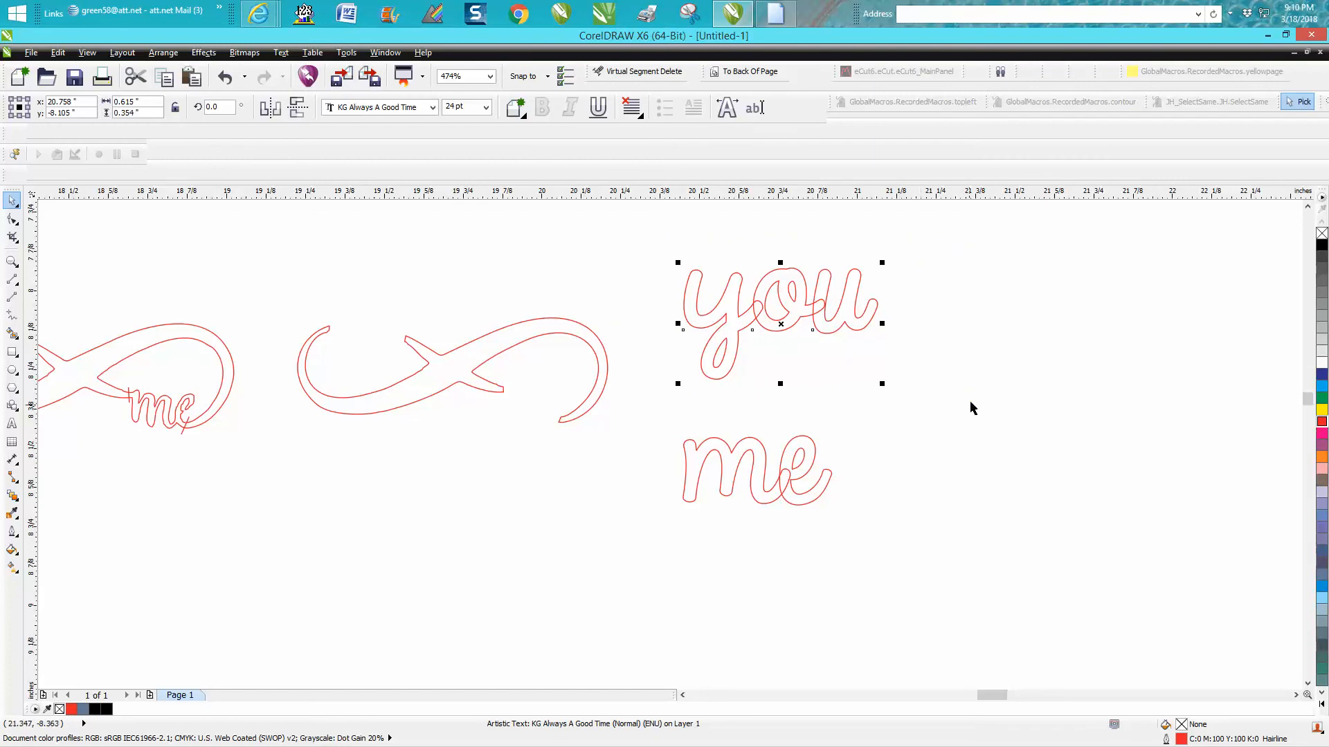
{"action": "left_click", "coordinate": [163, 53]}
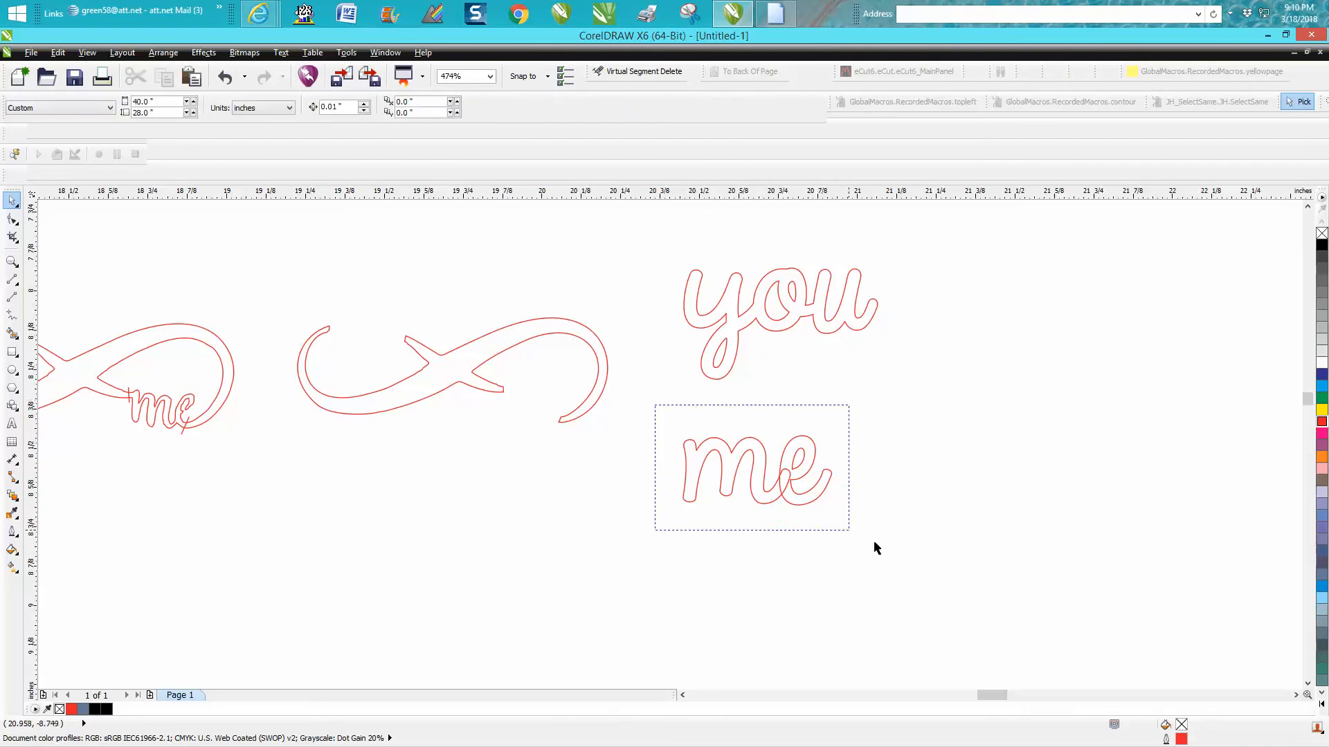
- Convert 'me' to curves and scale both words down to about 38%
{"action": "left_click", "coordinate": [164, 51]}
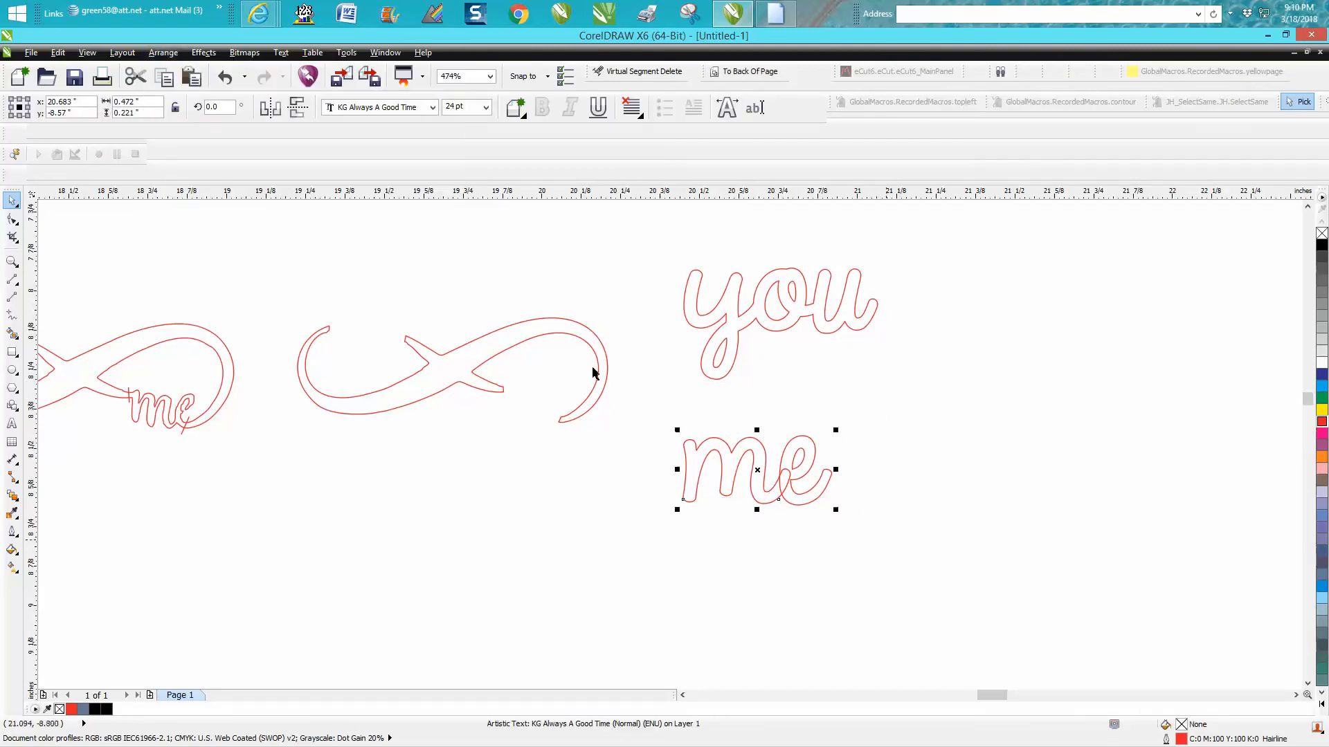
{"action": "left_click", "coordinate": [164, 52]}
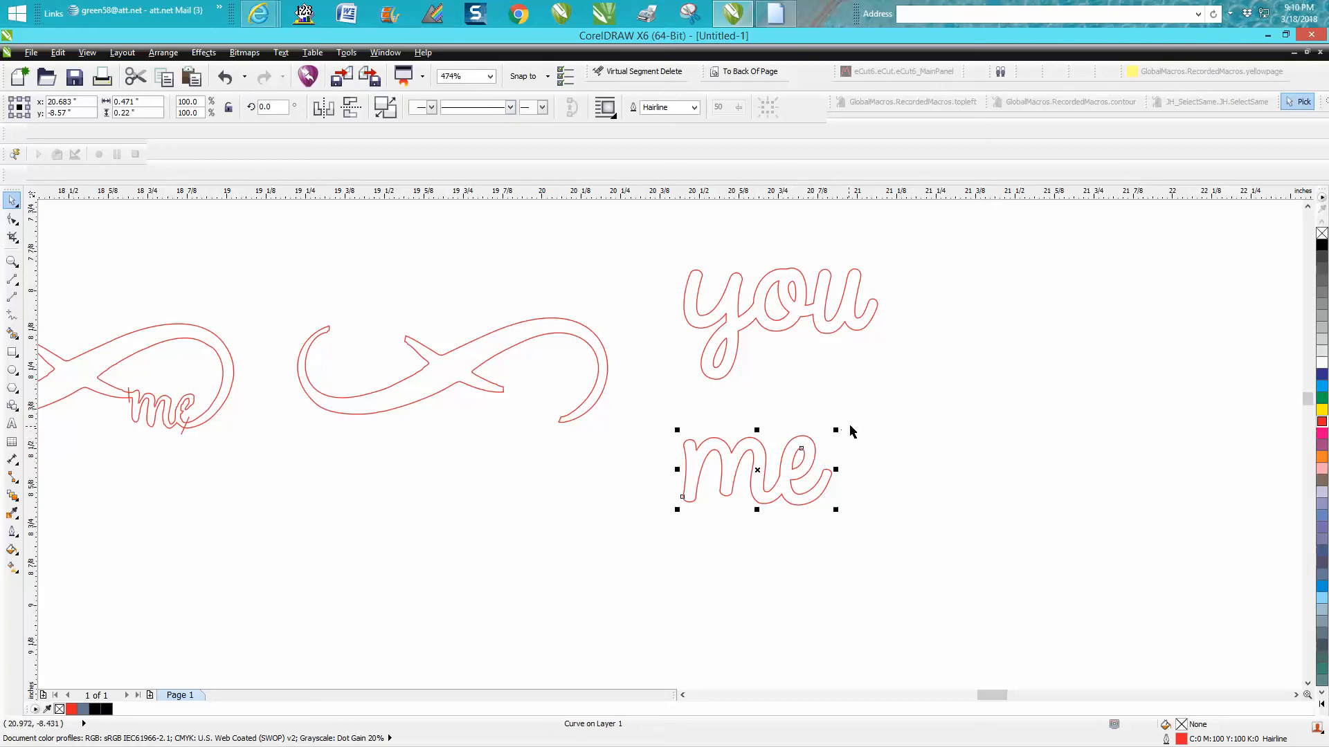
{"action": "mouse_move", "coordinate": [812, 406]}
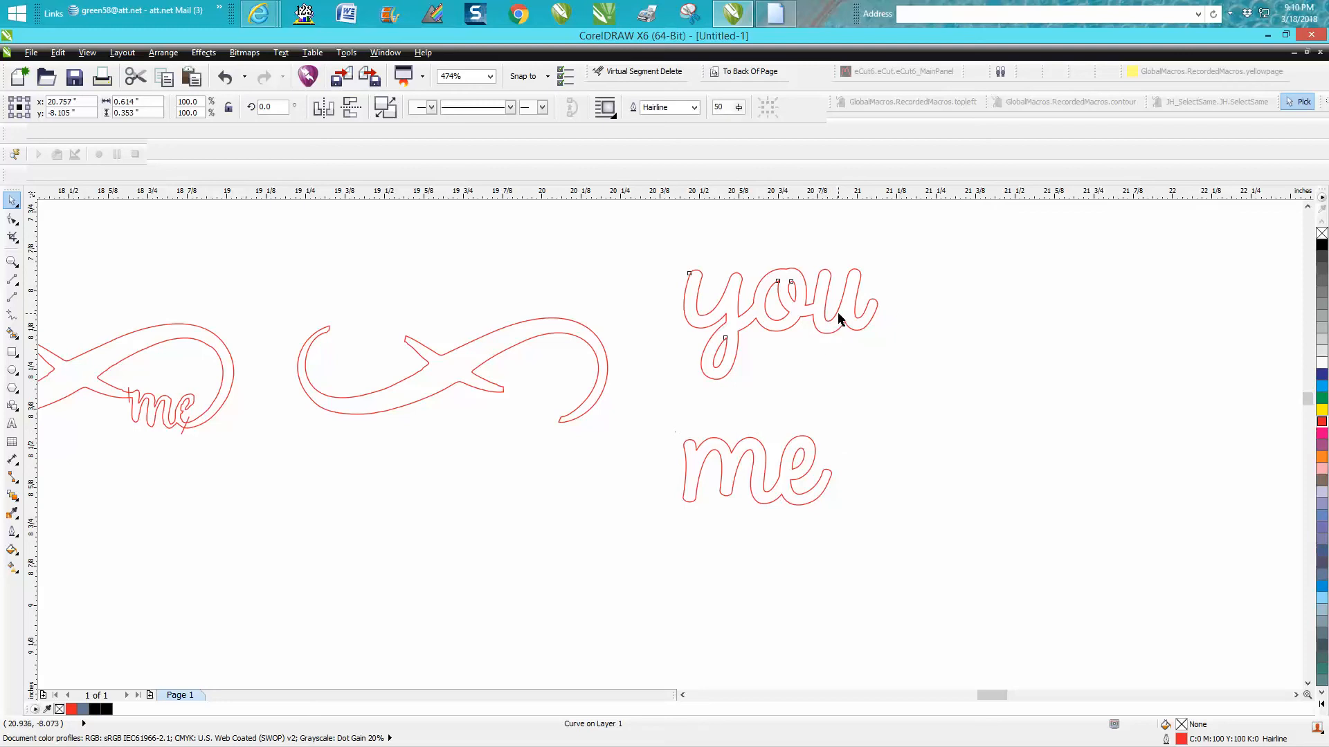
{"action": "left_click", "coordinate": [778, 300]}
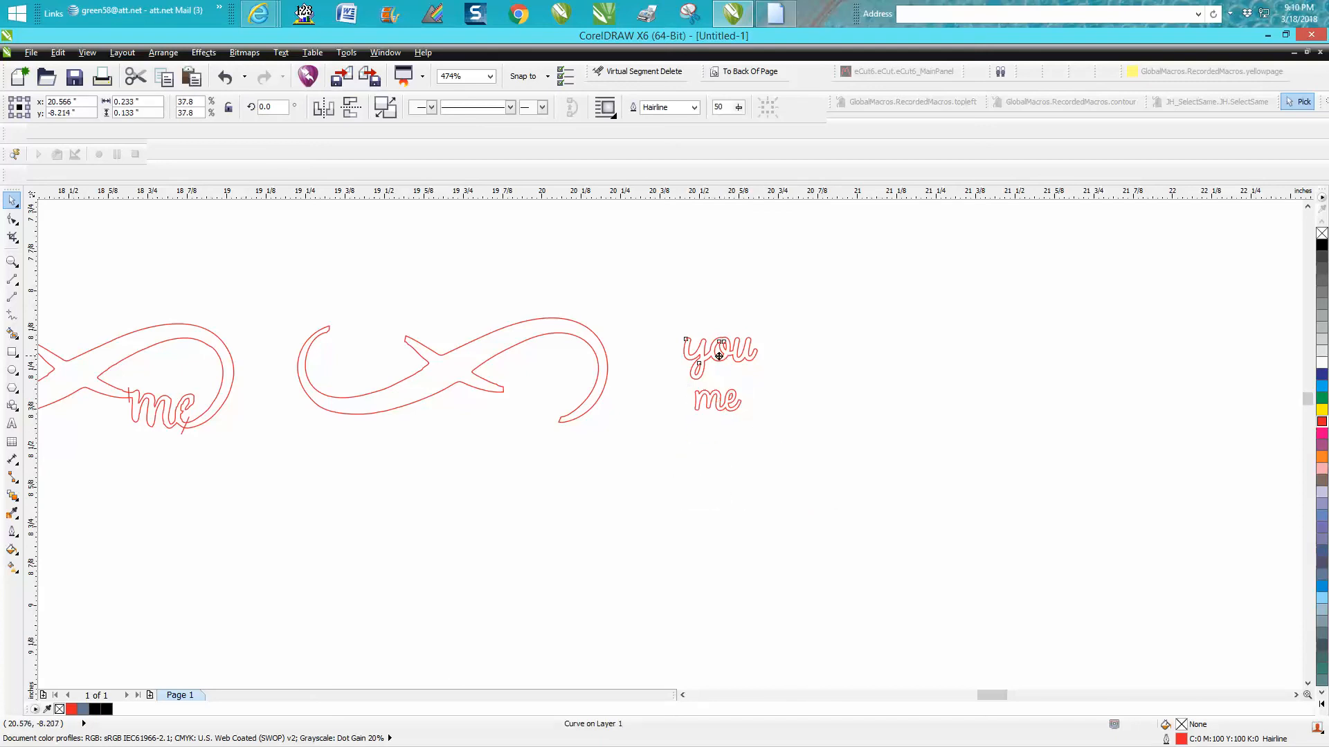
- Place 'you' tilted on the upper-left loop and 'me' on the lower-right curve
{"action": "left_click_drag", "start_coordinate": [719, 353], "coordinate": [364, 331]}
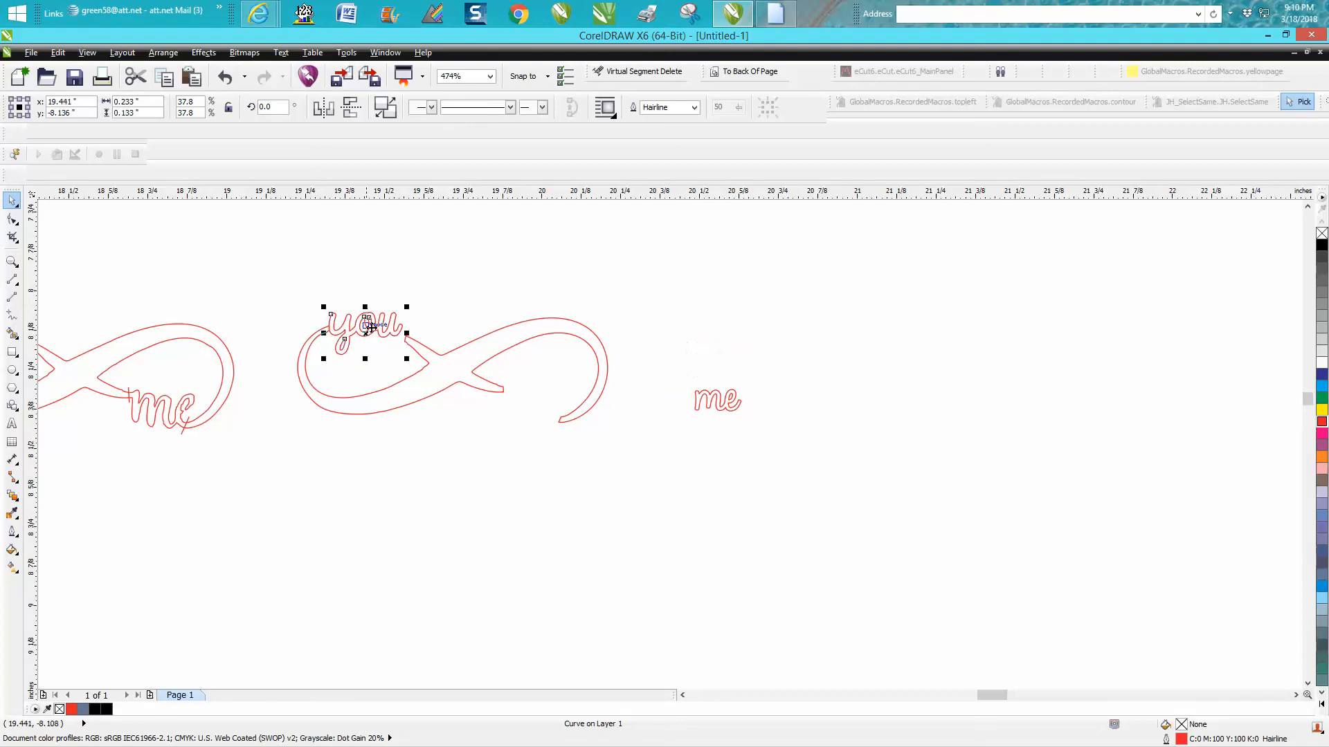
{"action": "left_click", "coordinate": [13, 261]}
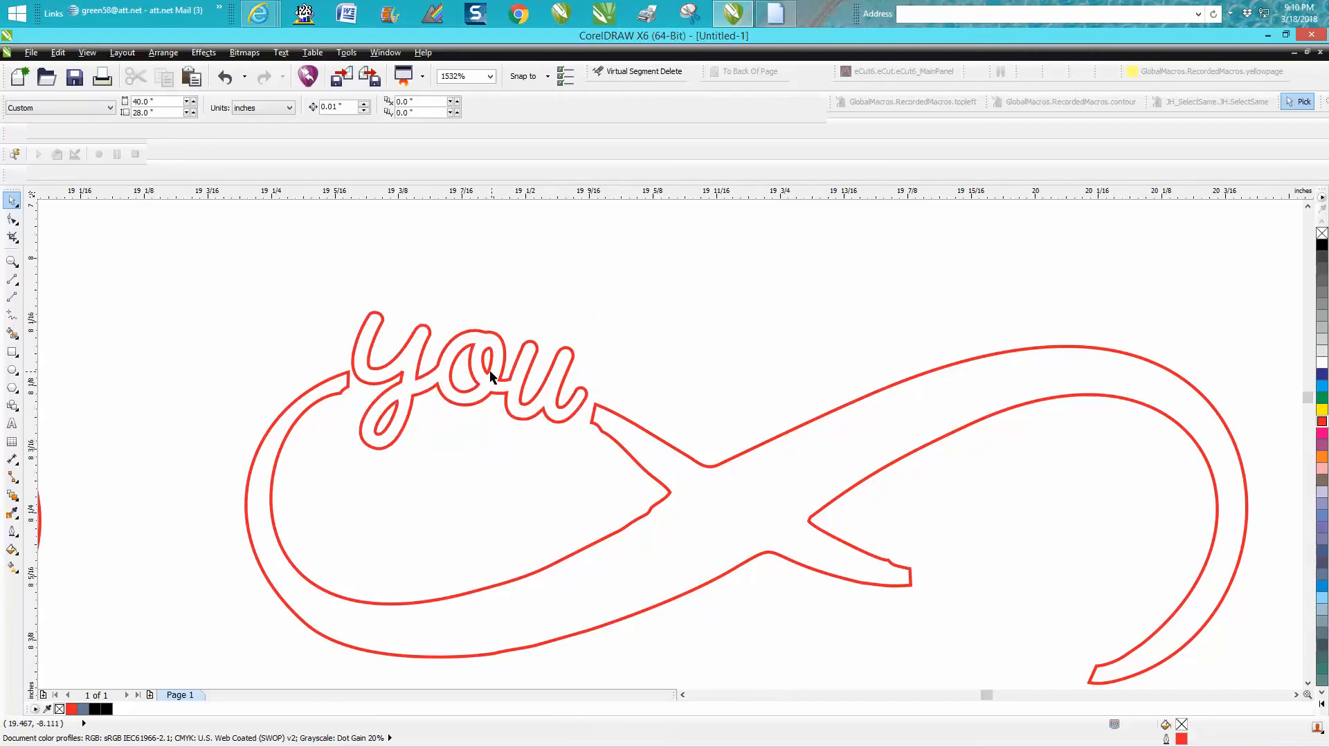
{"action": "left_click", "coordinate": [490, 377]}
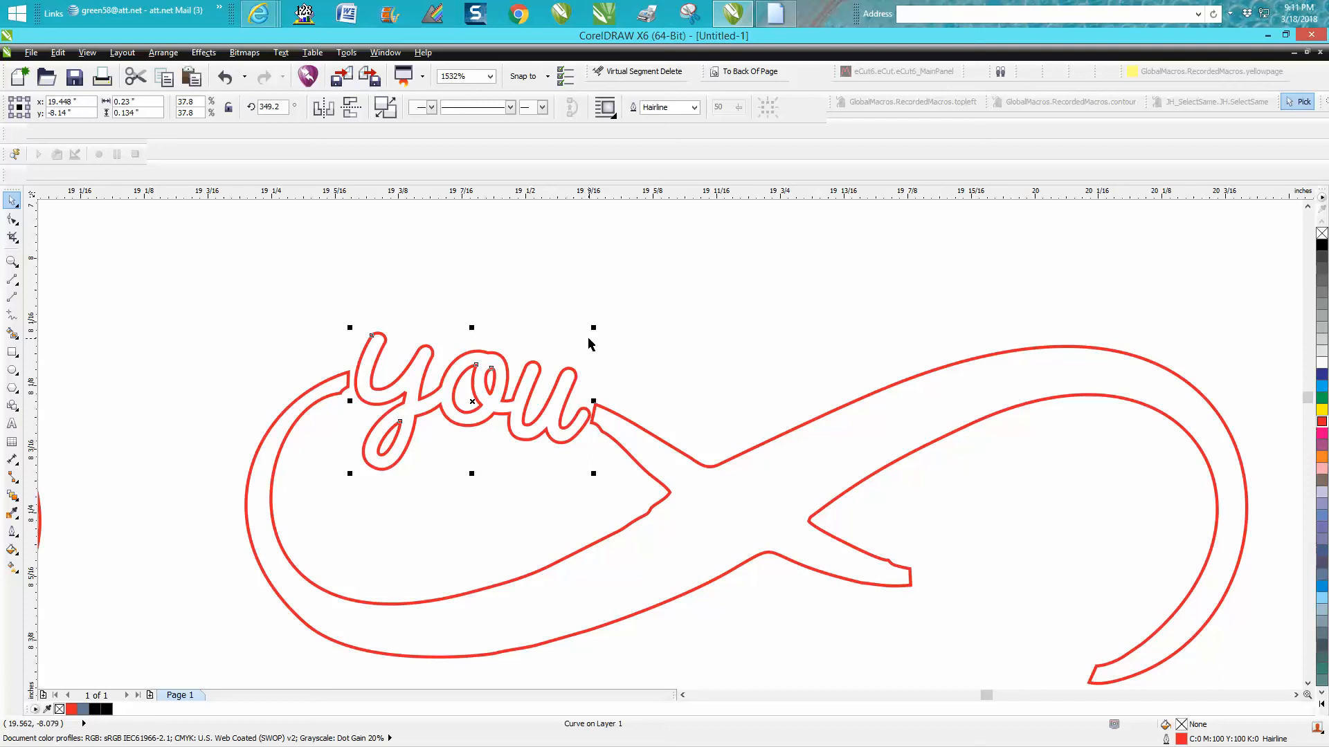
{"action": "mouse_move", "coordinate": [593, 473]}
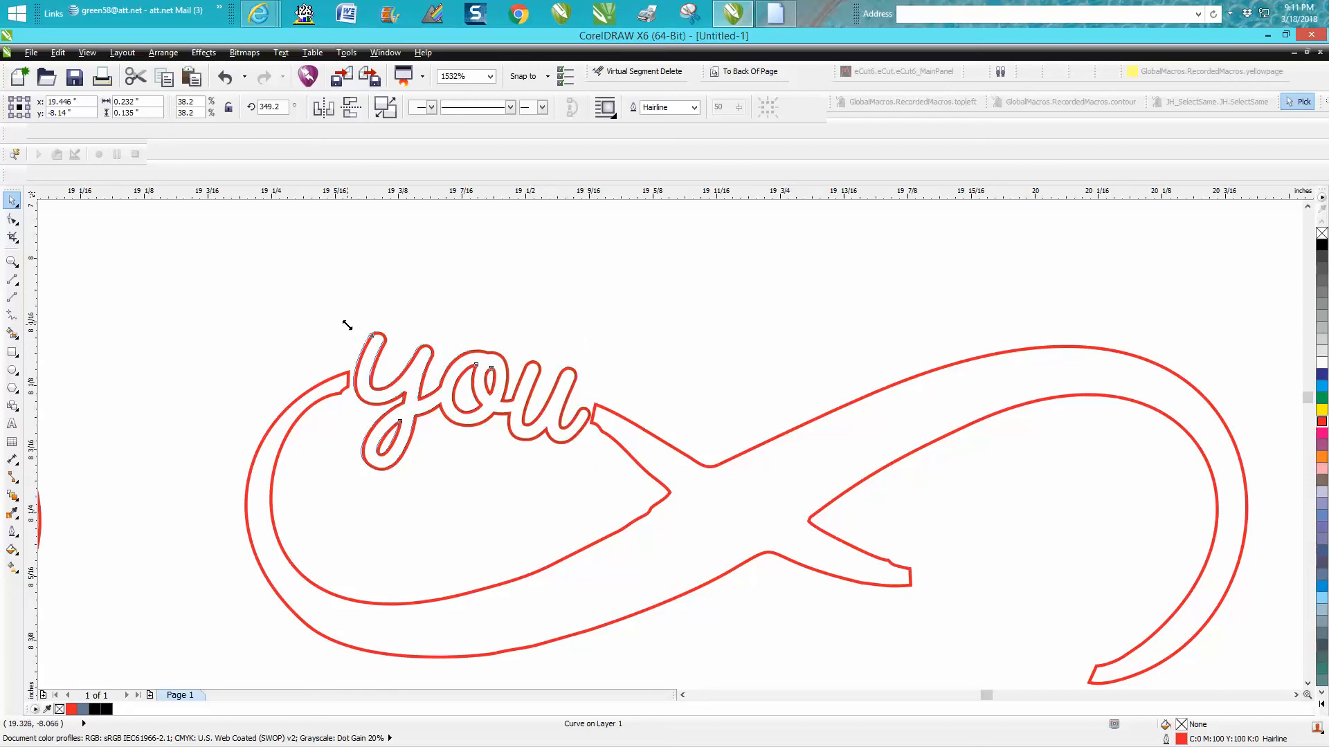
{"action": "left_click", "coordinate": [466, 399]}
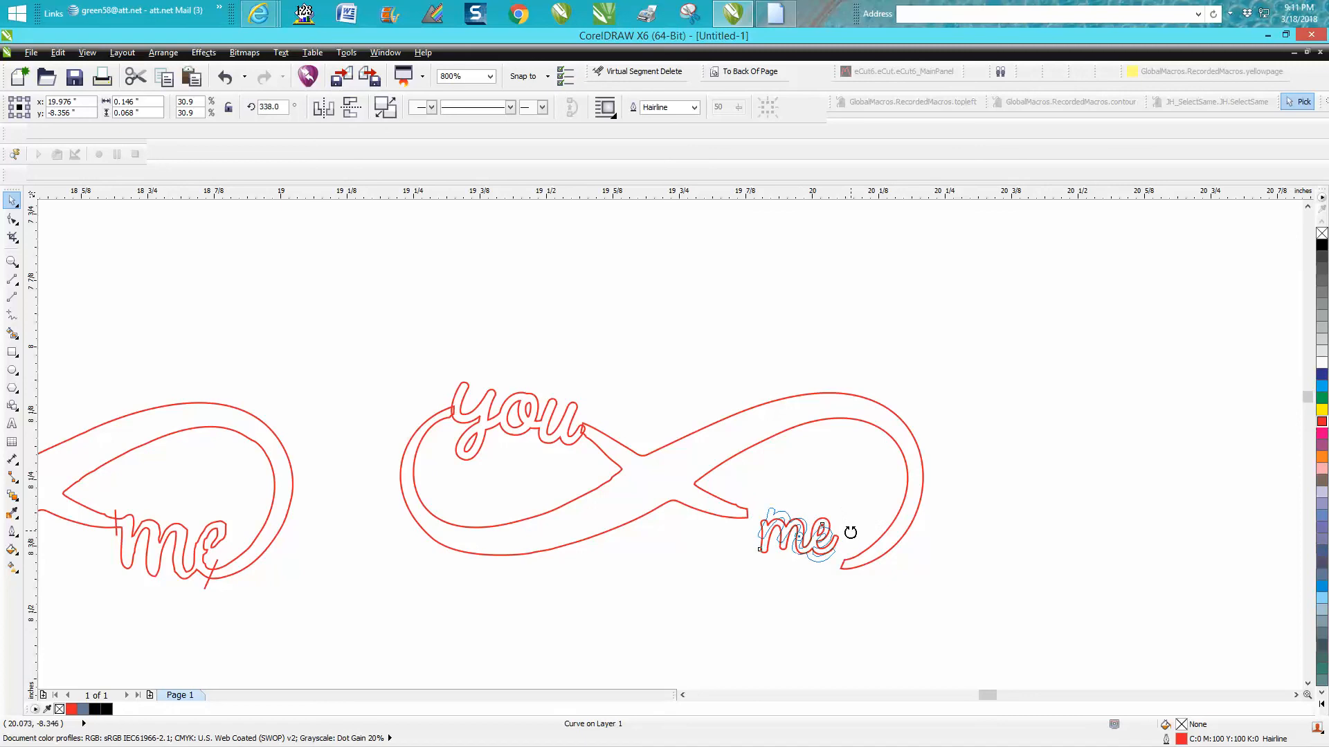
- Rotate and scale 'me' against the tail and weld it into the infinity shape
{"action": "left_click", "coordinate": [797, 526]}
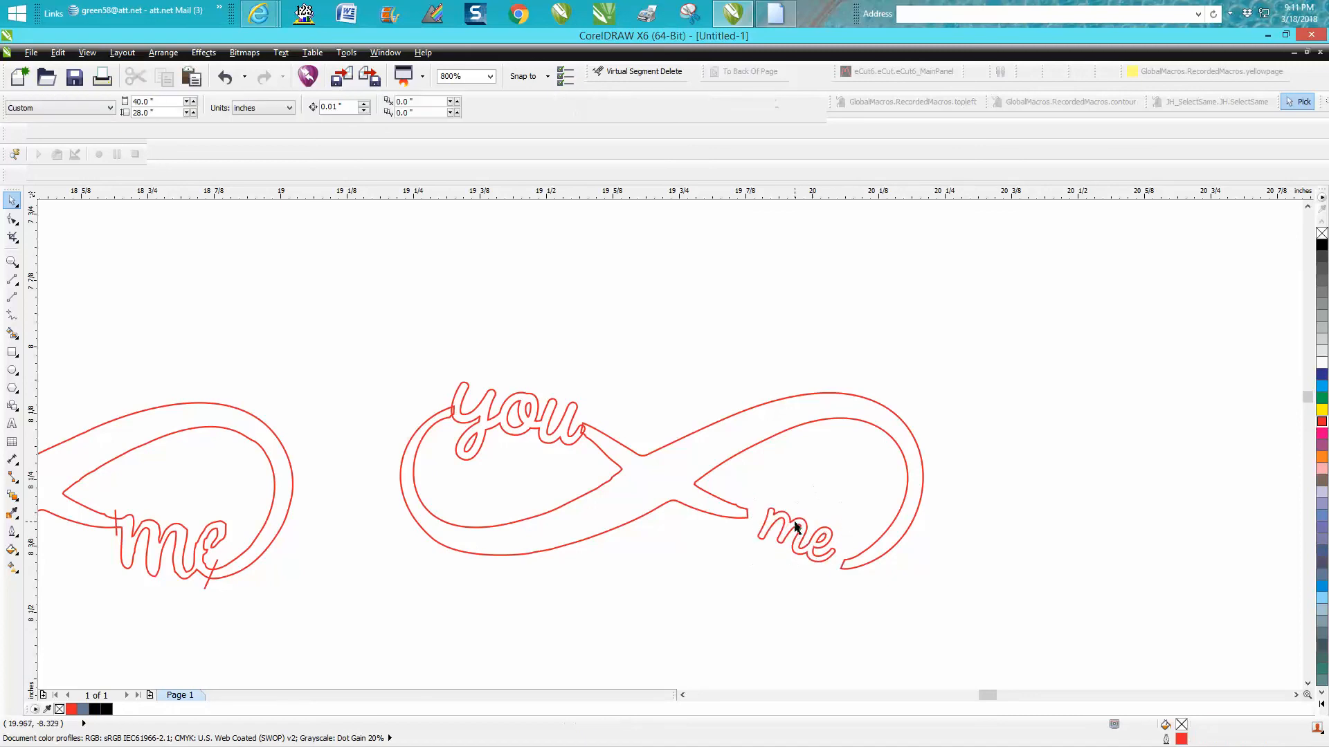
{"action": "left_click", "coordinate": [792, 543]}
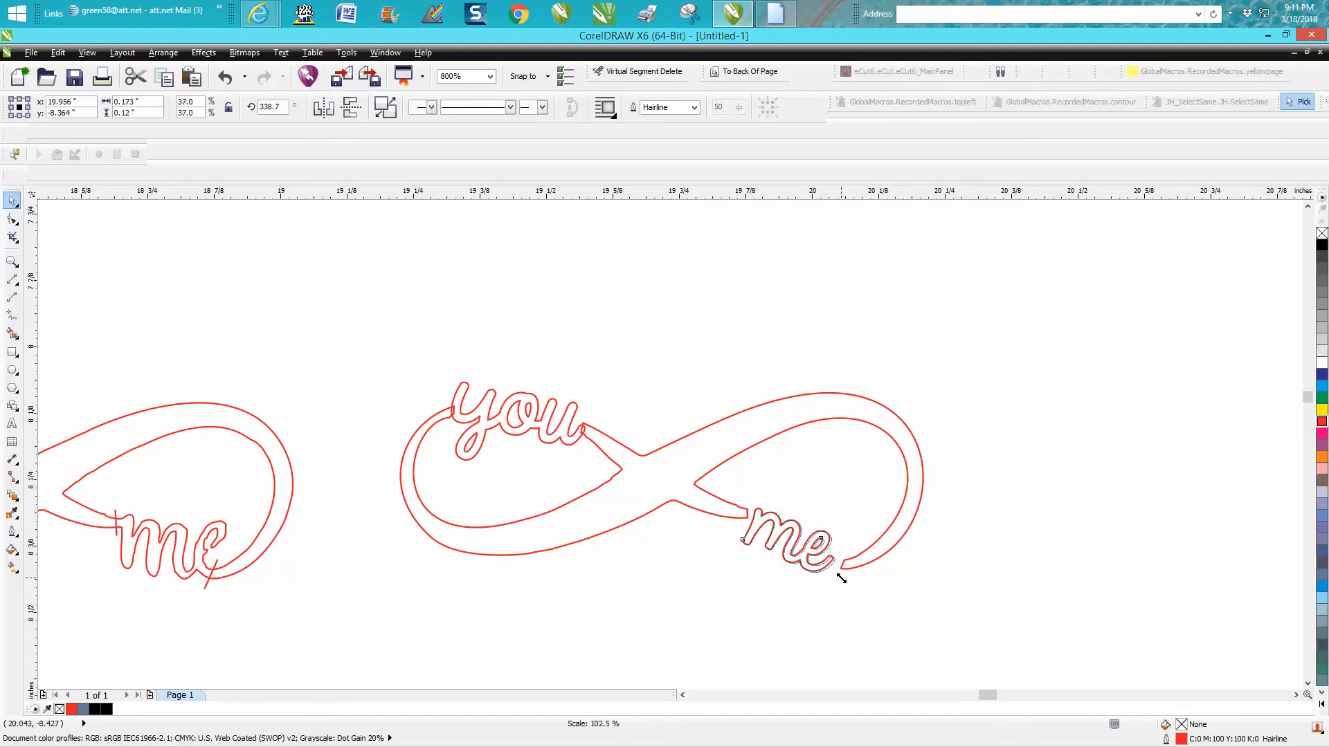
{"action": "left_click", "coordinate": [787, 543]}
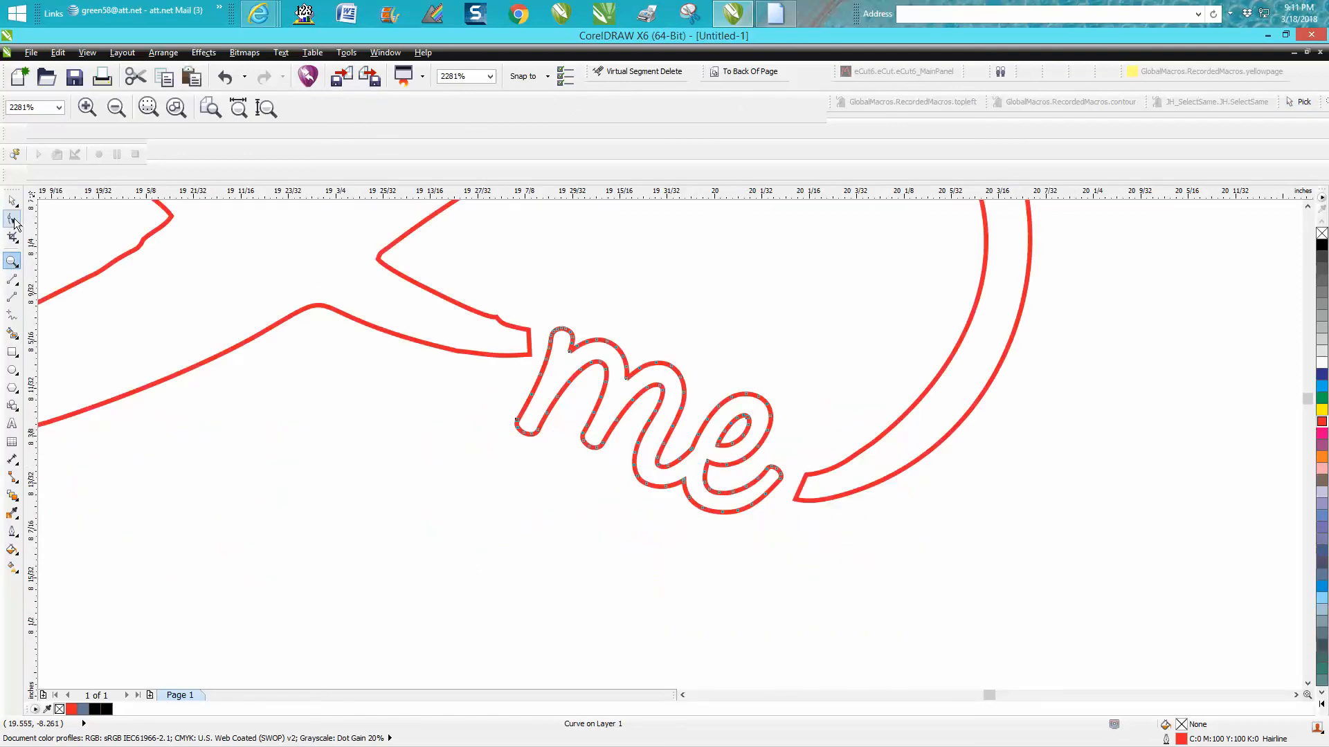
{"action": "left_click", "coordinate": [12, 217]}
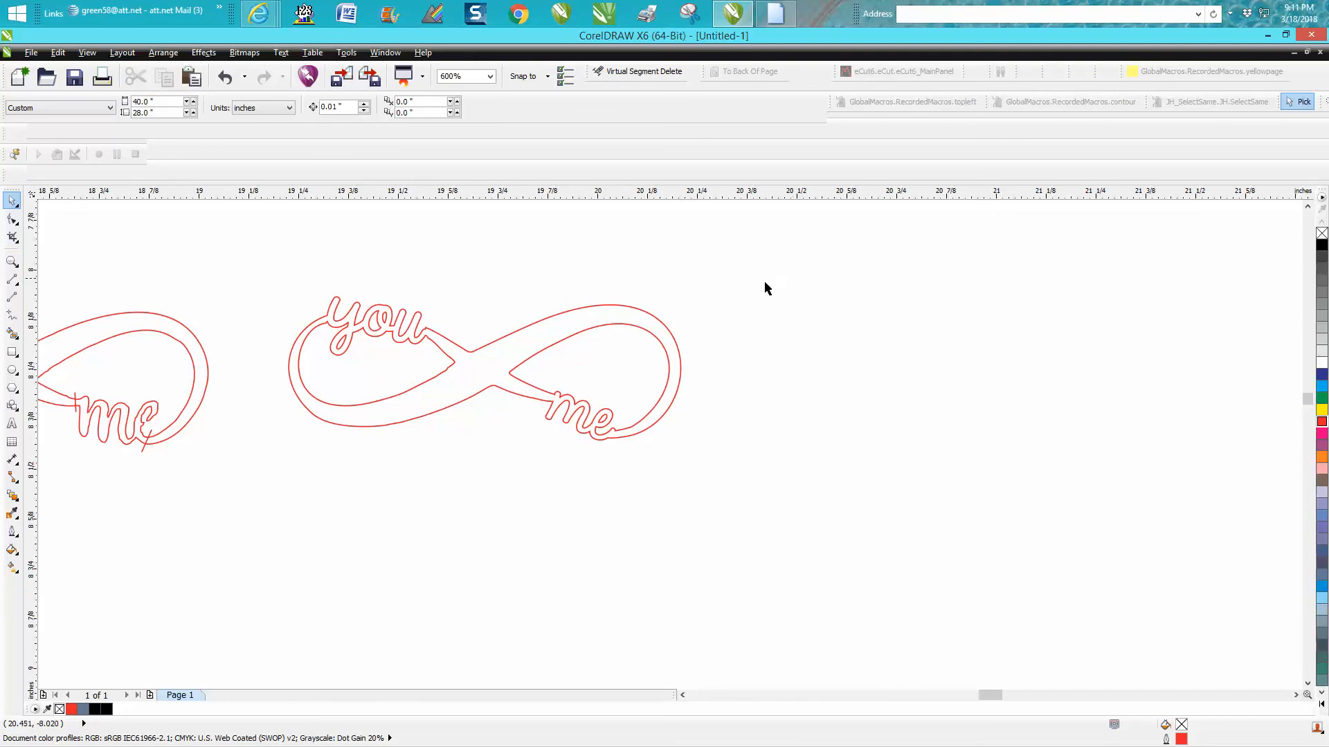
{"action": "left_click", "coordinate": [12, 261]}
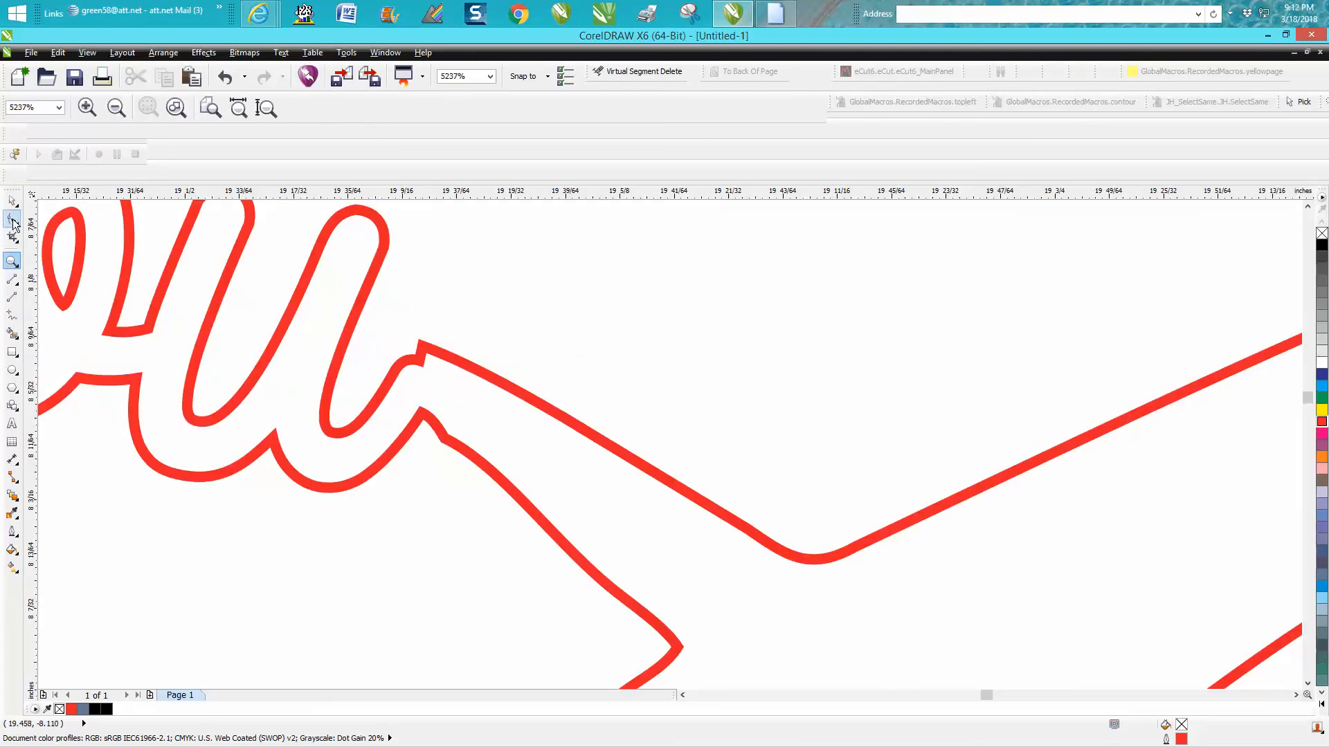
- Fill the welded you-and-me infinity solid black and remove its outline
{"action": "left_click", "coordinate": [12, 219]}
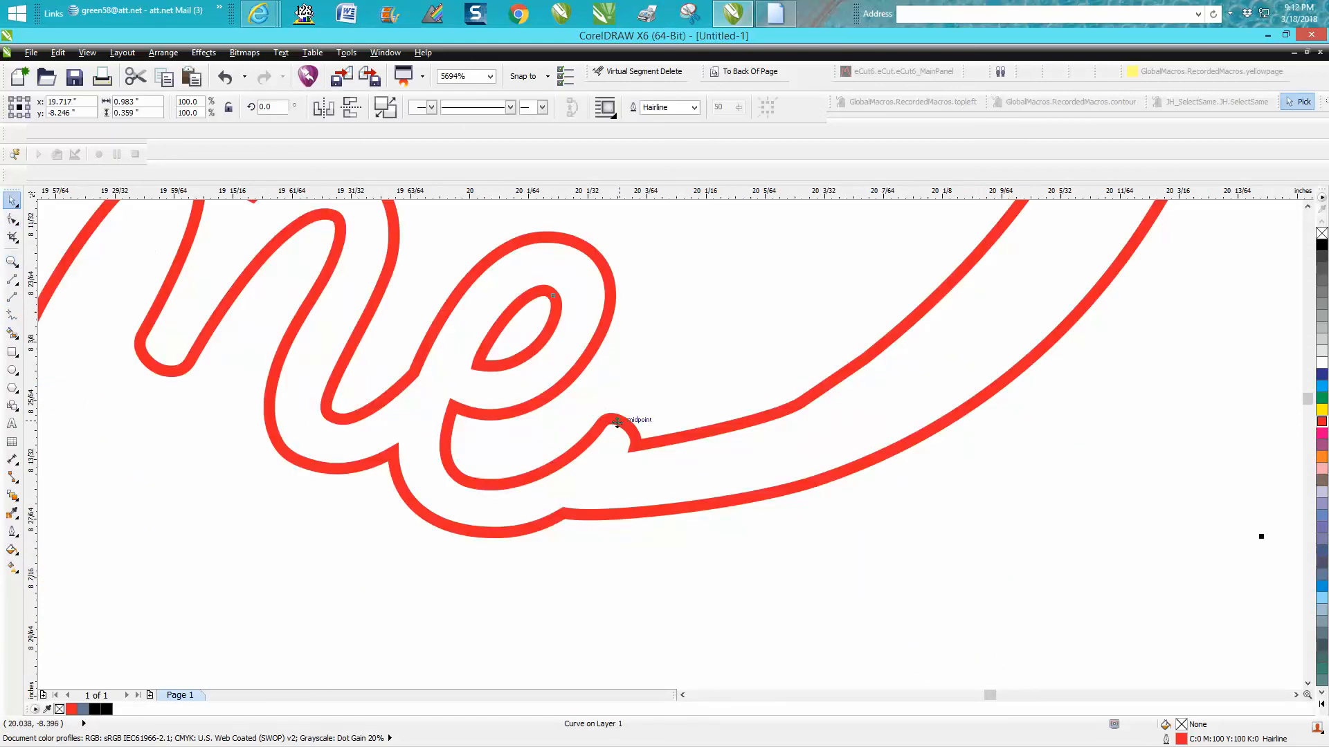
{"action": "left_click", "coordinate": [12, 219]}
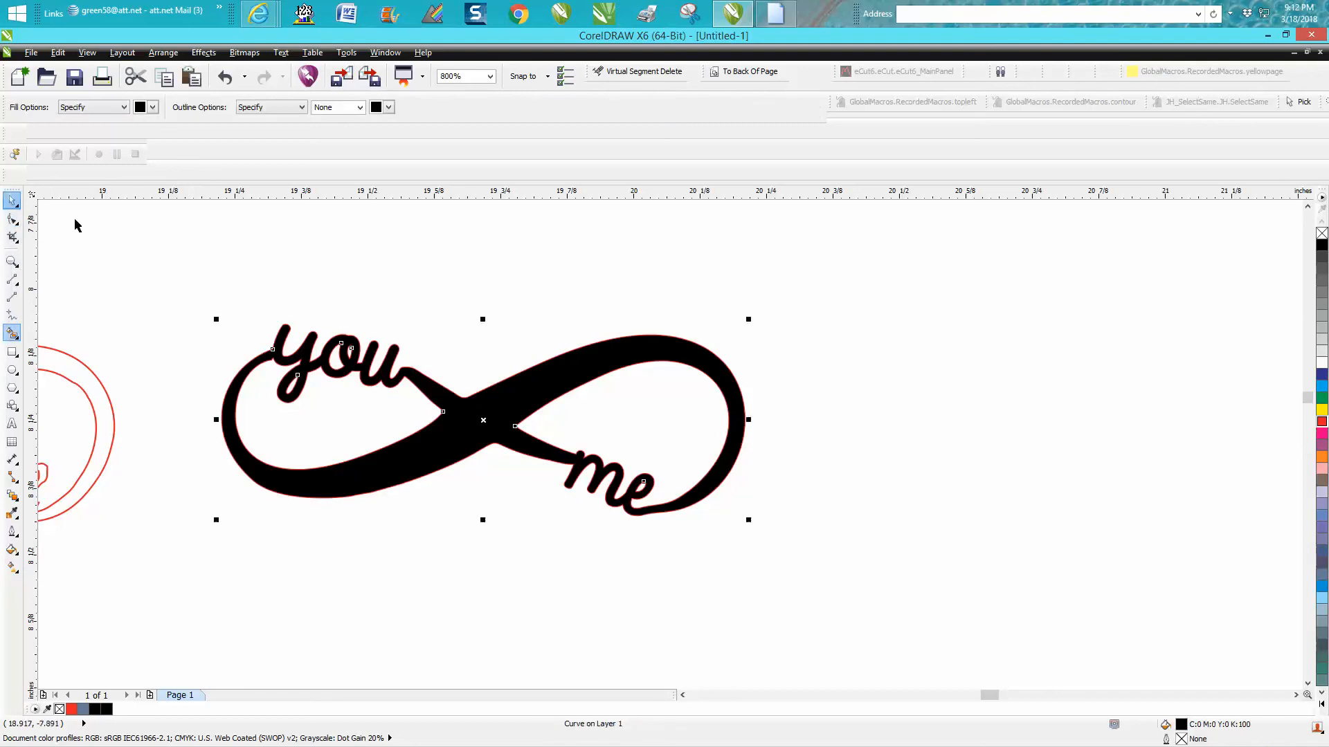
- Drop a duplicate of the infinity design to the right of the original
{"action": "left_click_drag", "start_coordinate": [483, 419], "coordinate": [1014, 421]}
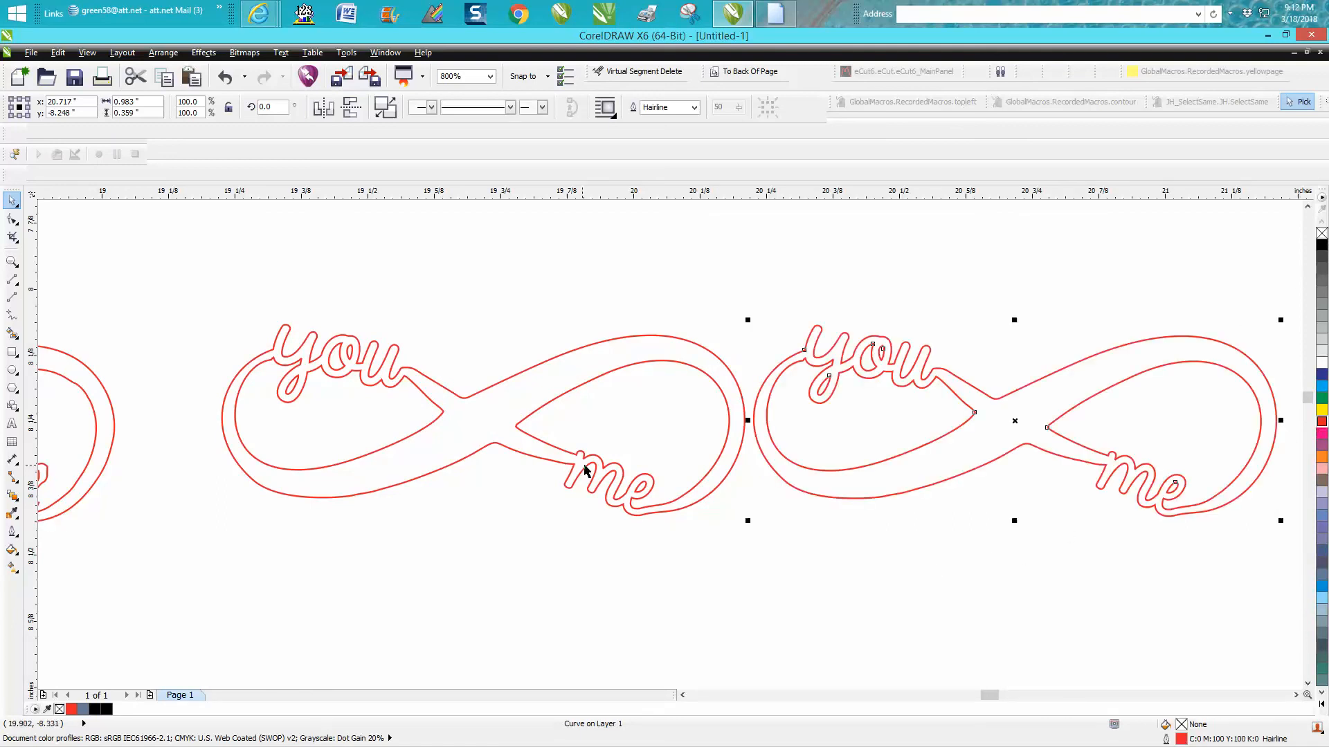
{"action": "left_click_drag", "start_coordinate": [1013, 420], "coordinate": [440, 382]}
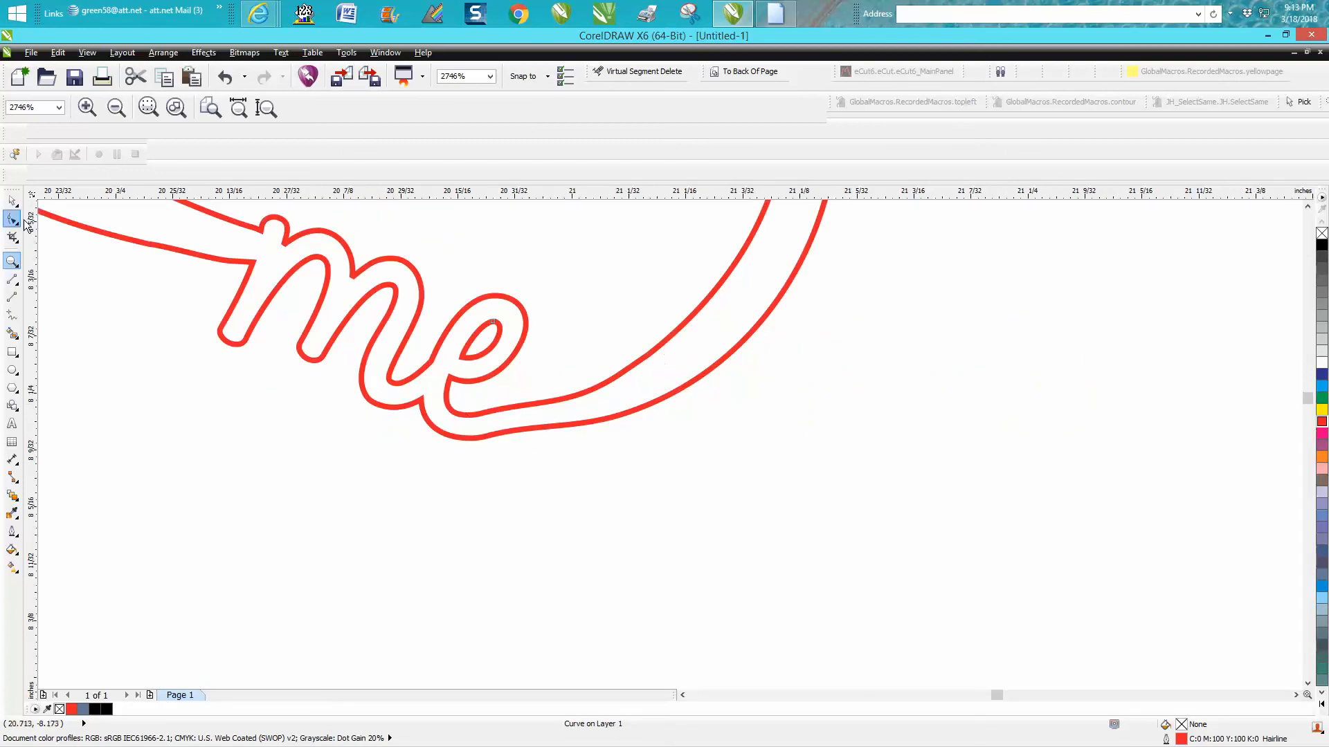
- Draw a long narrow rectangle below the rightmost infinity as a stick
{"action": "left_click", "coordinate": [13, 216]}
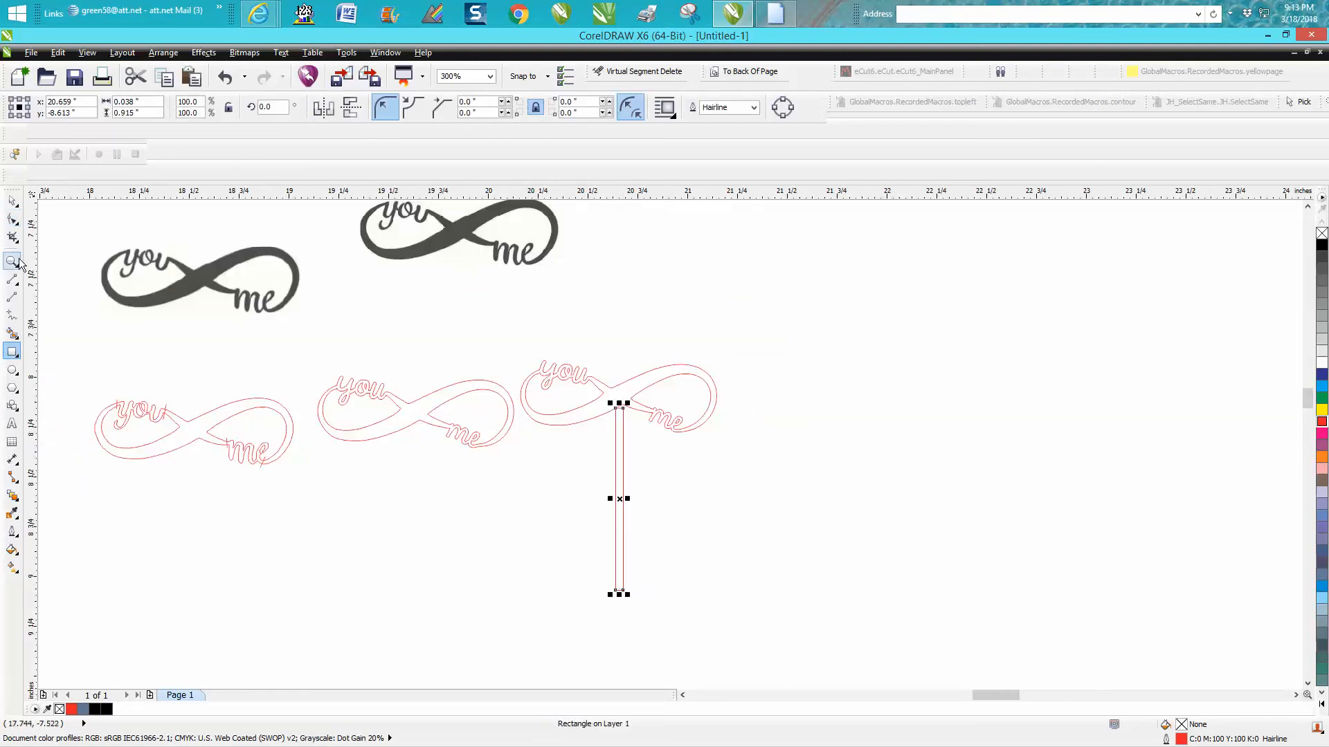
- Move the stick up into the infinity's lower centre and remove its top edge with Virtual Segment Delete
{"action": "left_click", "coordinate": [13, 263]}
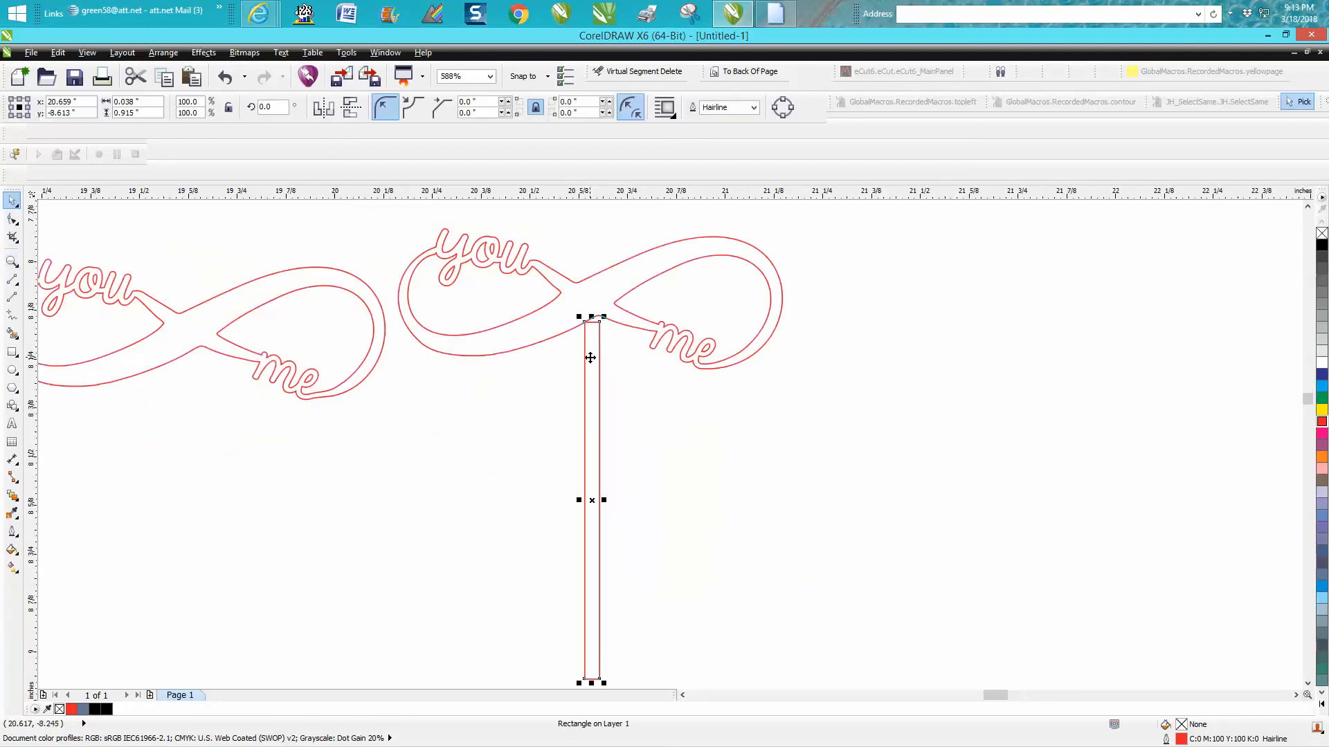
{"action": "left_click_drag", "start_coordinate": [592, 358], "coordinate": [580, 344]}
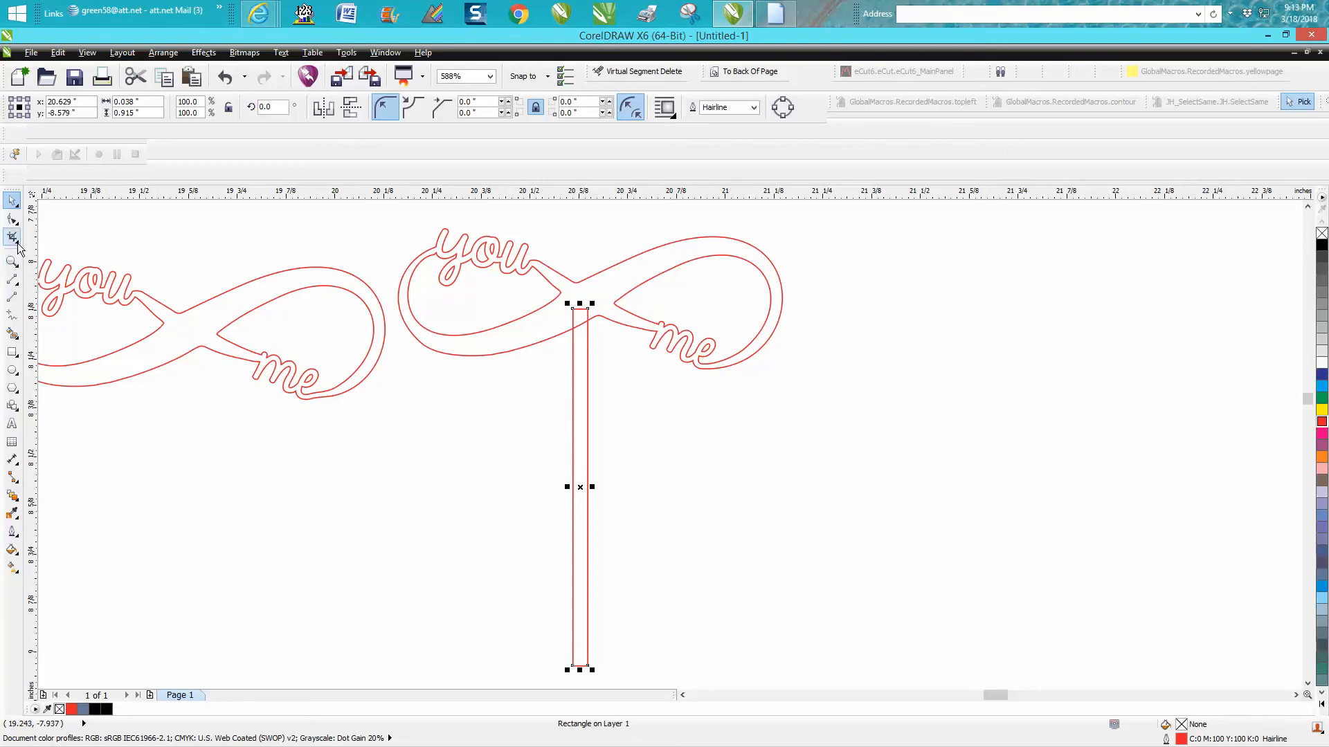
{"action": "left_click", "coordinate": [13, 235]}
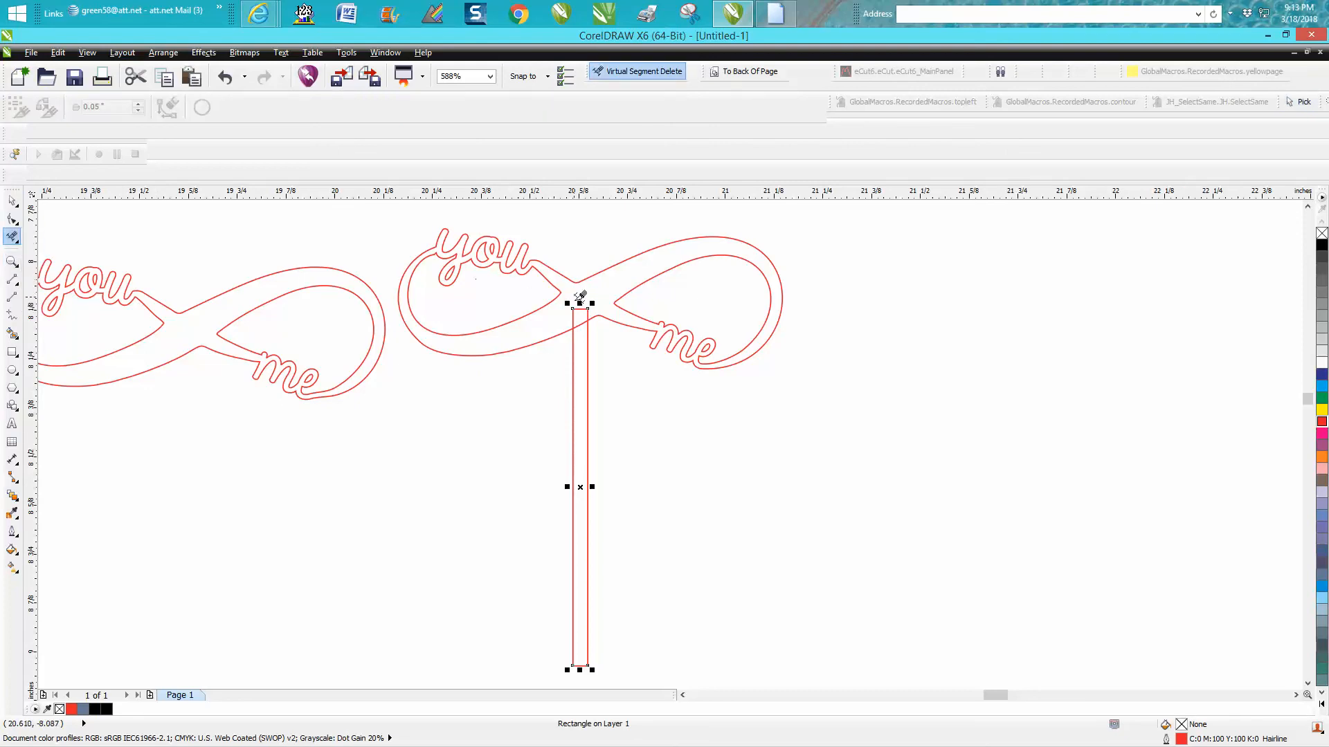
{"action": "left_click", "coordinate": [580, 303]}
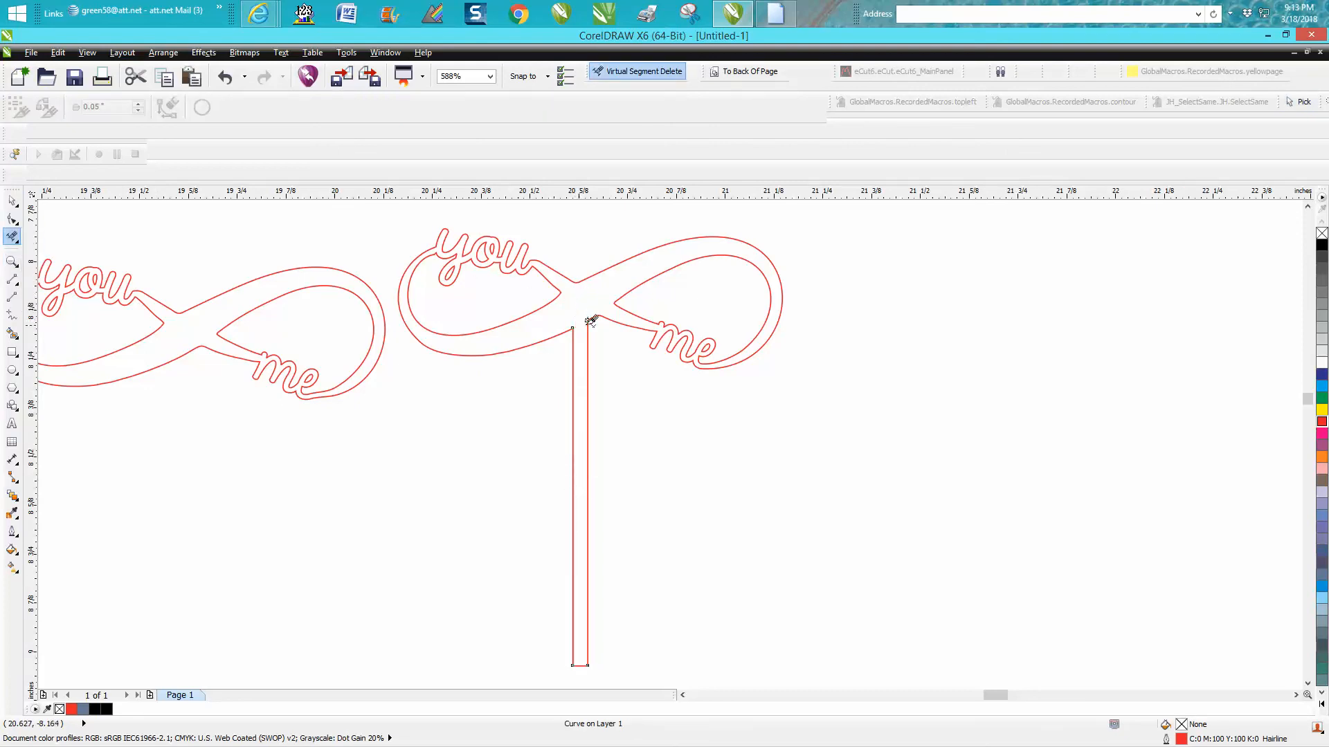